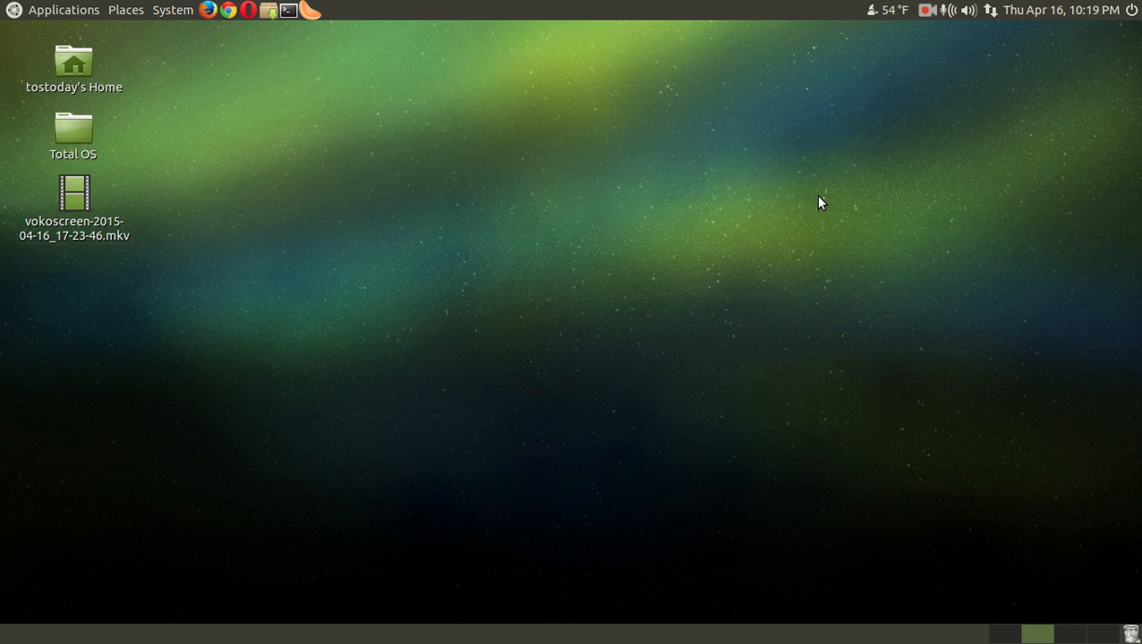
Play the vokoscreen .mkv recording from the MATE desktop in SMPlayer via Open With
right_click(74, 211)
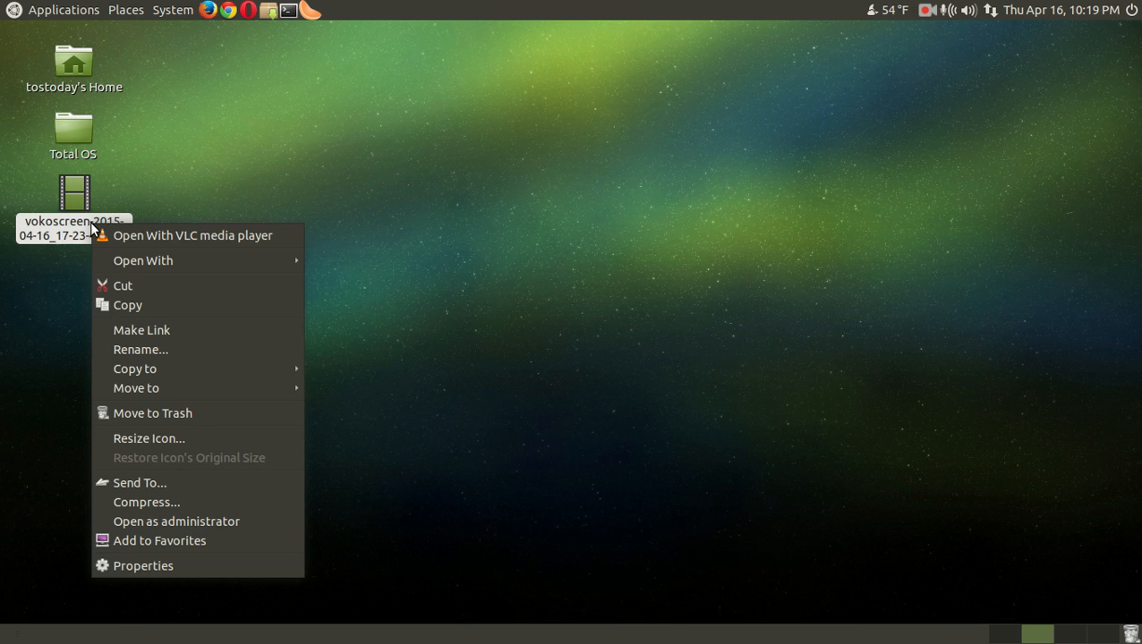
mouse_move(142, 260)
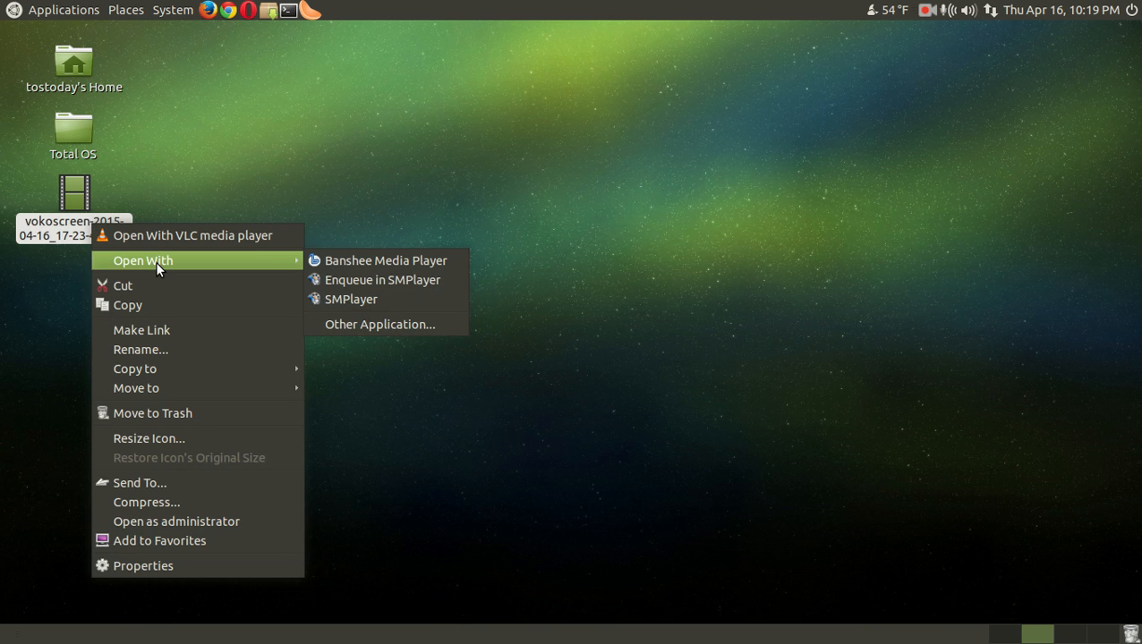
mouse_move(350, 299)
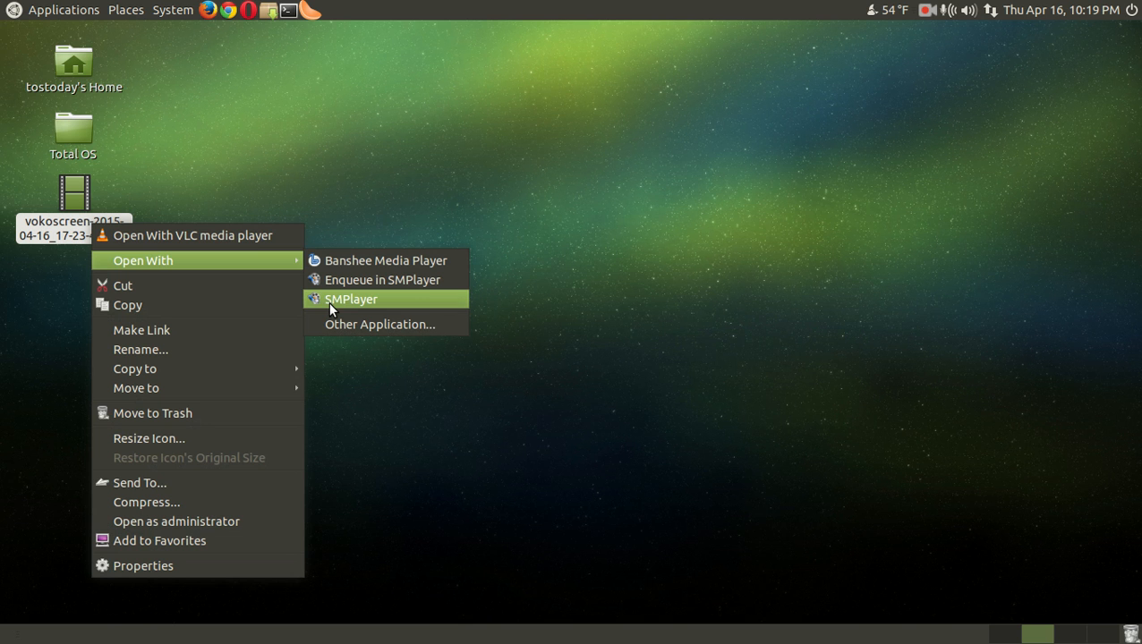
left_click(351, 299)
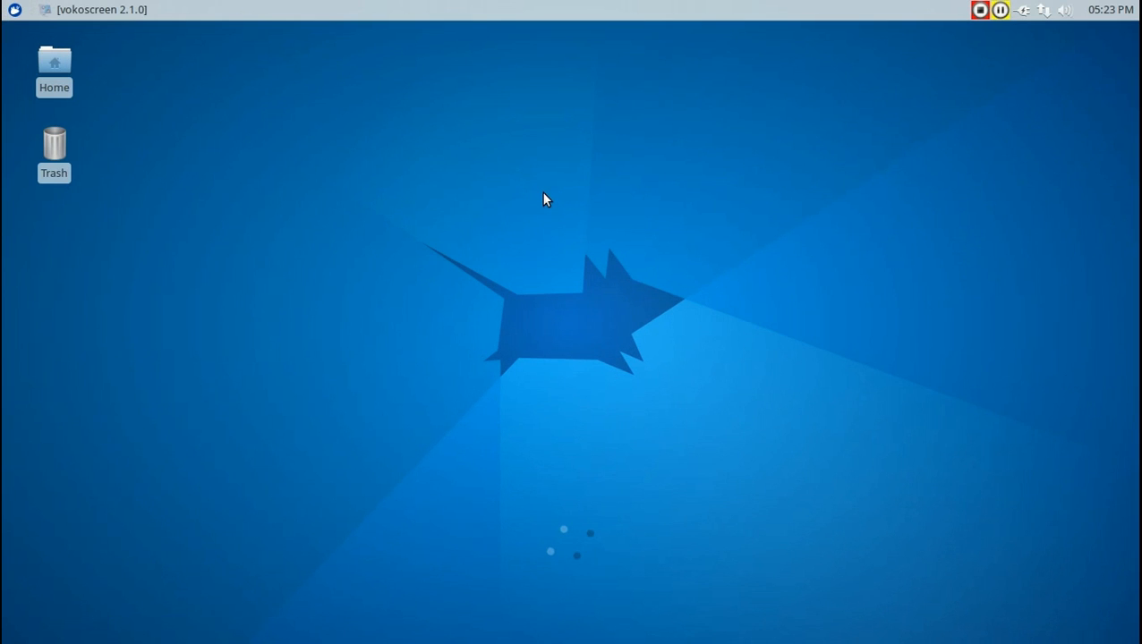
Bring up the Xfce Desktop Settings window from the desktop's context menu
right_click(546, 199)
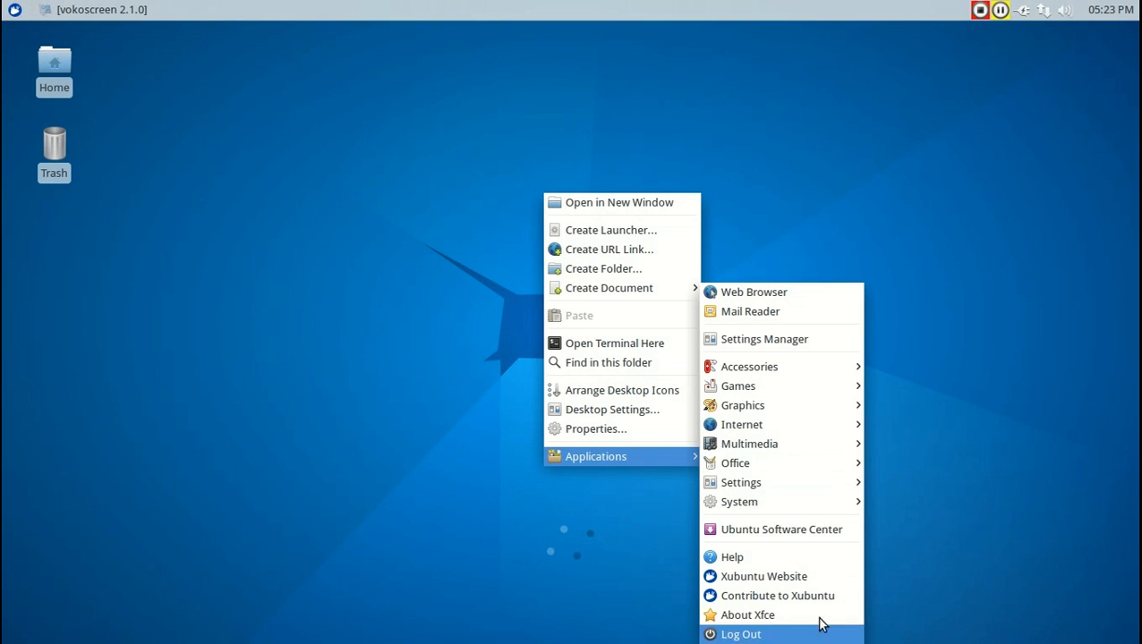
mouse_move(612, 409)
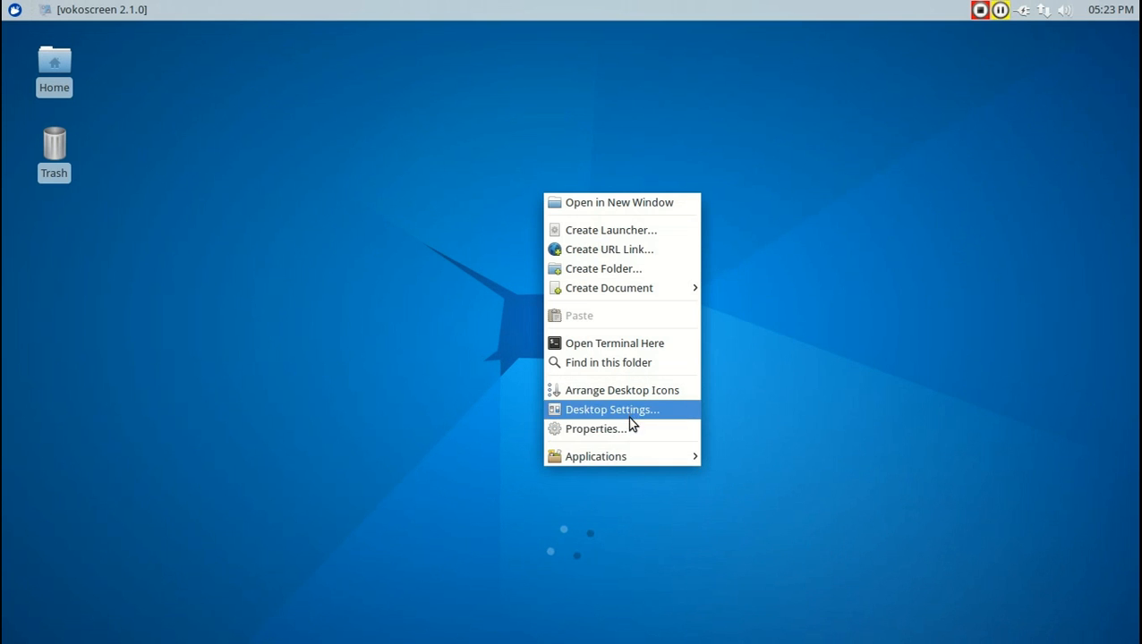
left_click(612, 409)
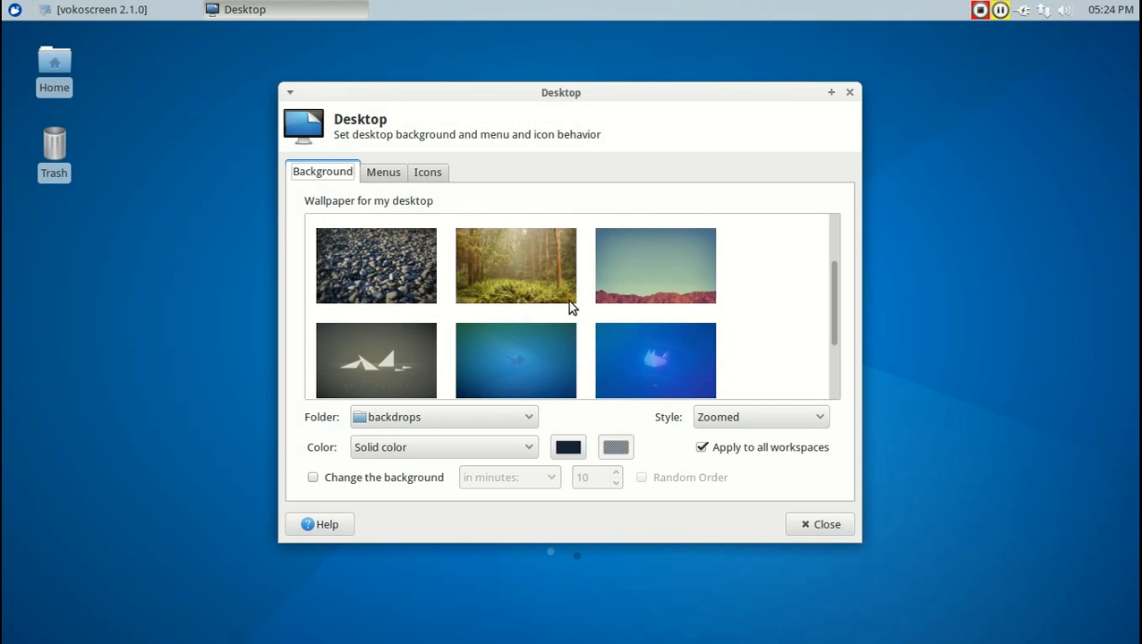
Raise the desktop icon size to 54 and enable the Filesystem default icon
left_click(383, 172)
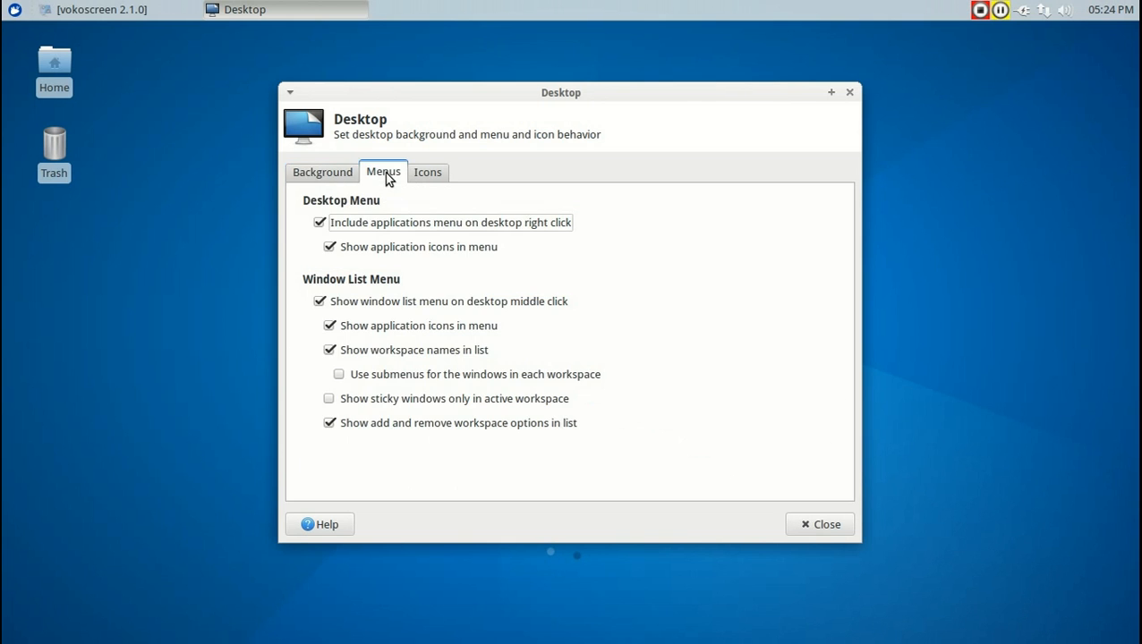
left_click(428, 172)
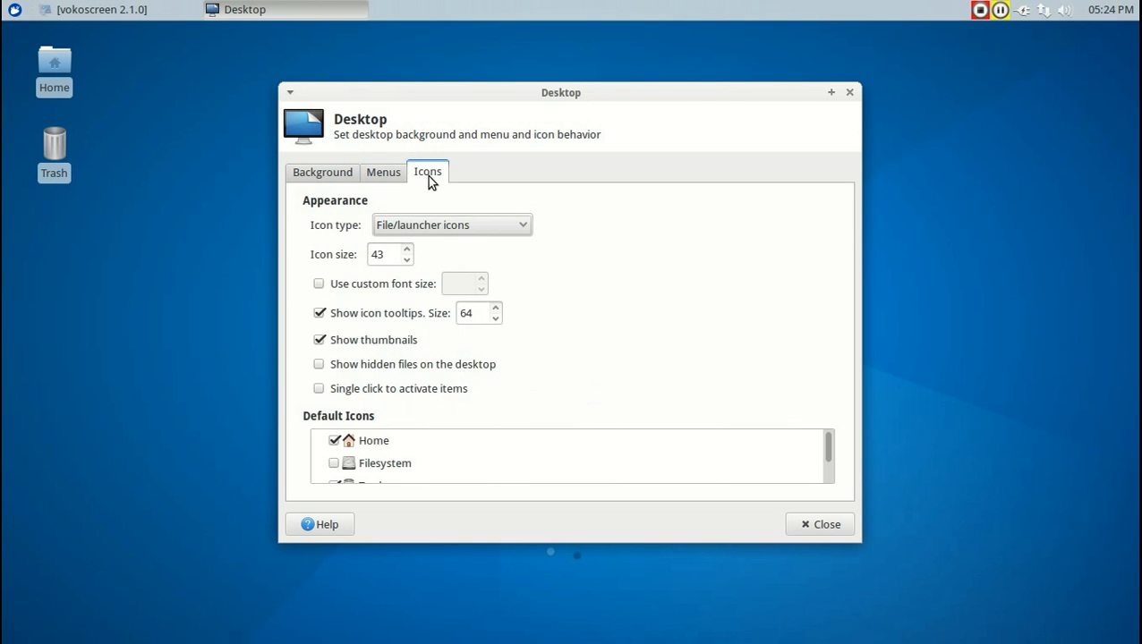
left_click(404, 250)
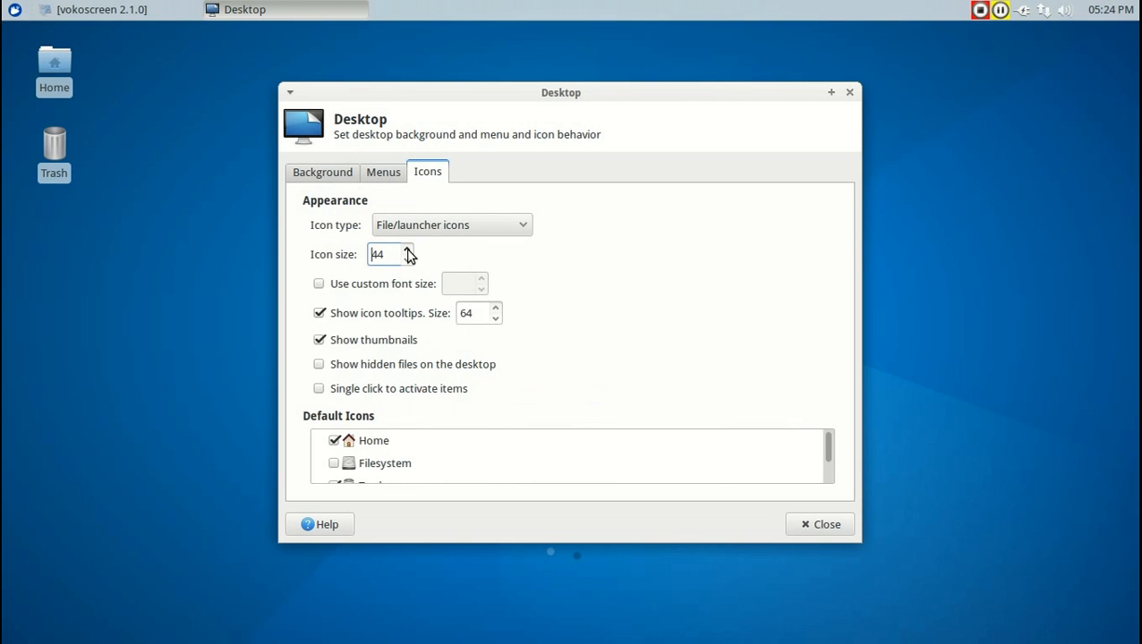
left_click(407, 251)
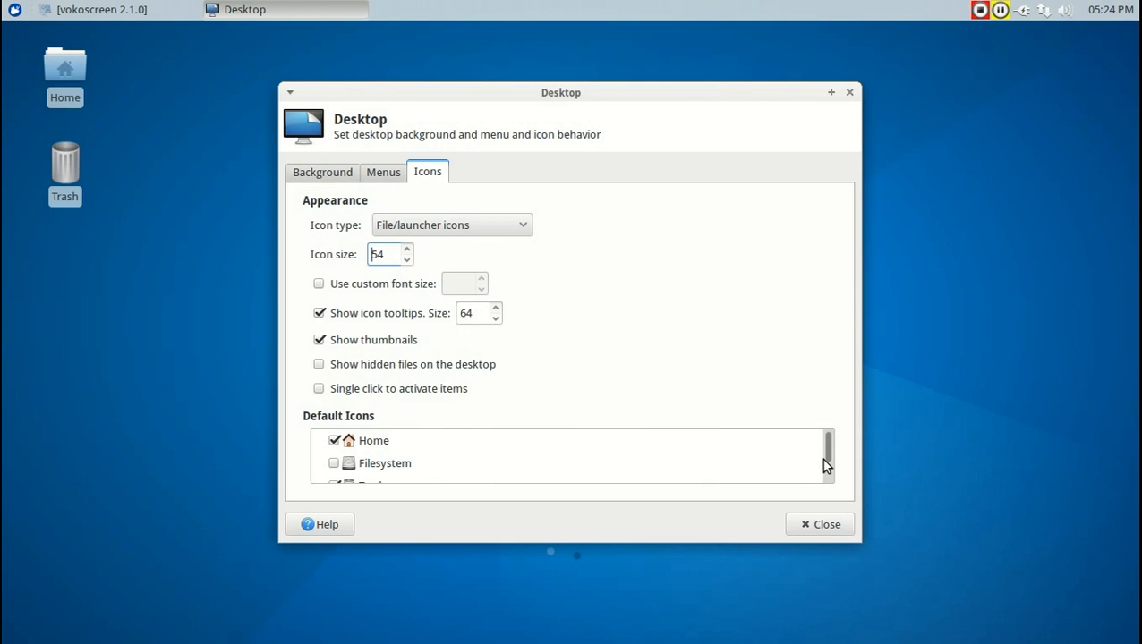
mouse_move(839, 446)
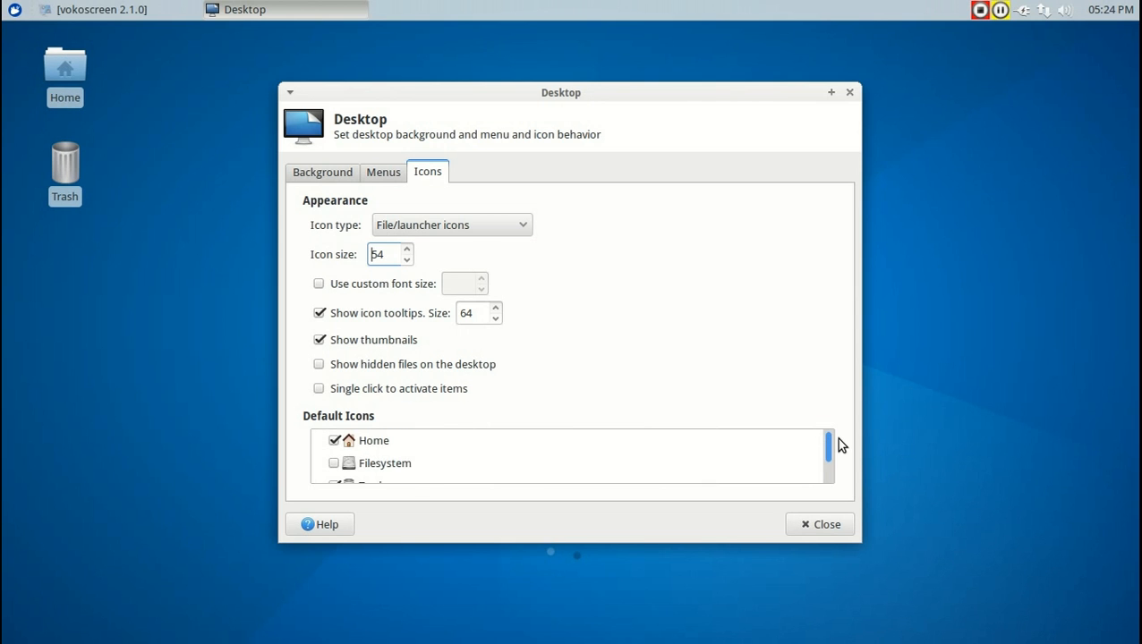
left_click(333, 463)
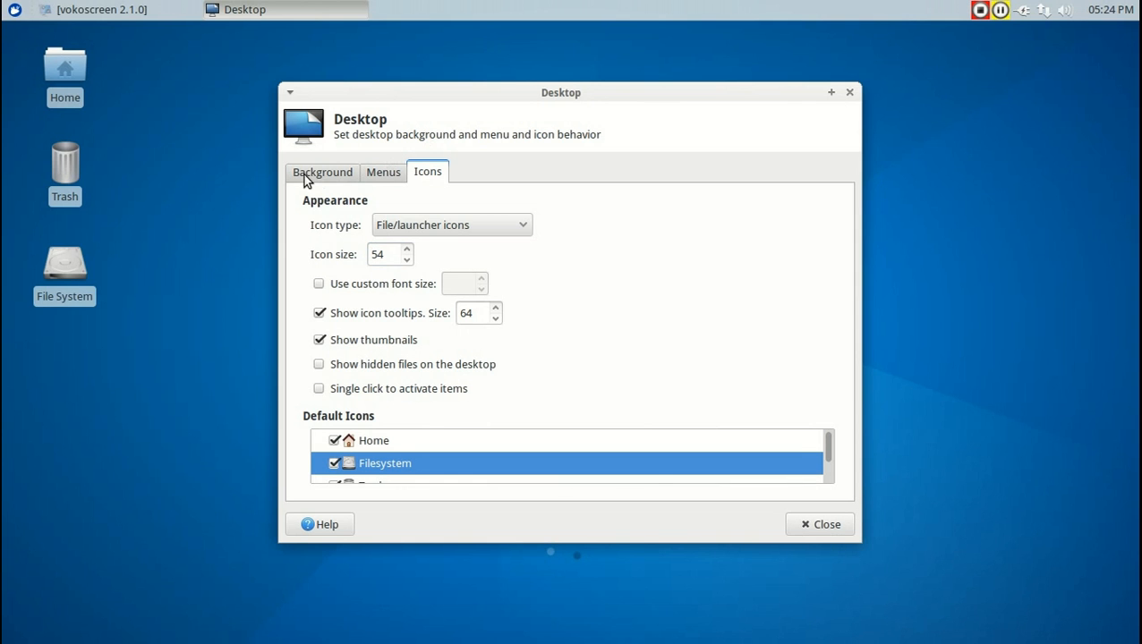
Check the wallpaper folder under Background and keep backdrops selected
left_click(322, 171)
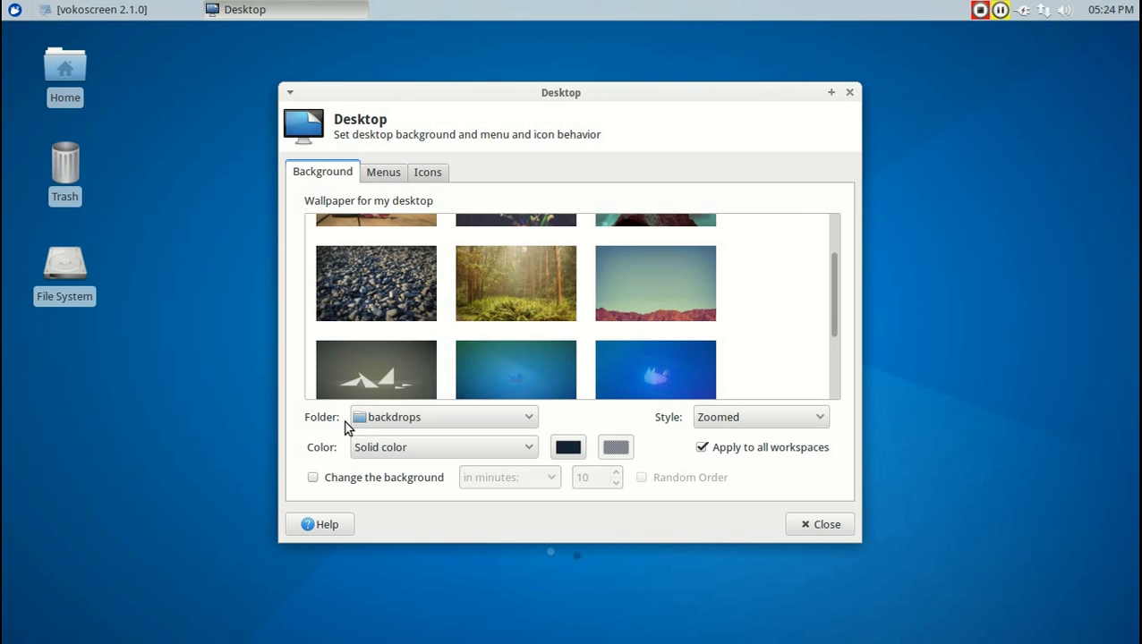
left_click(443, 416)
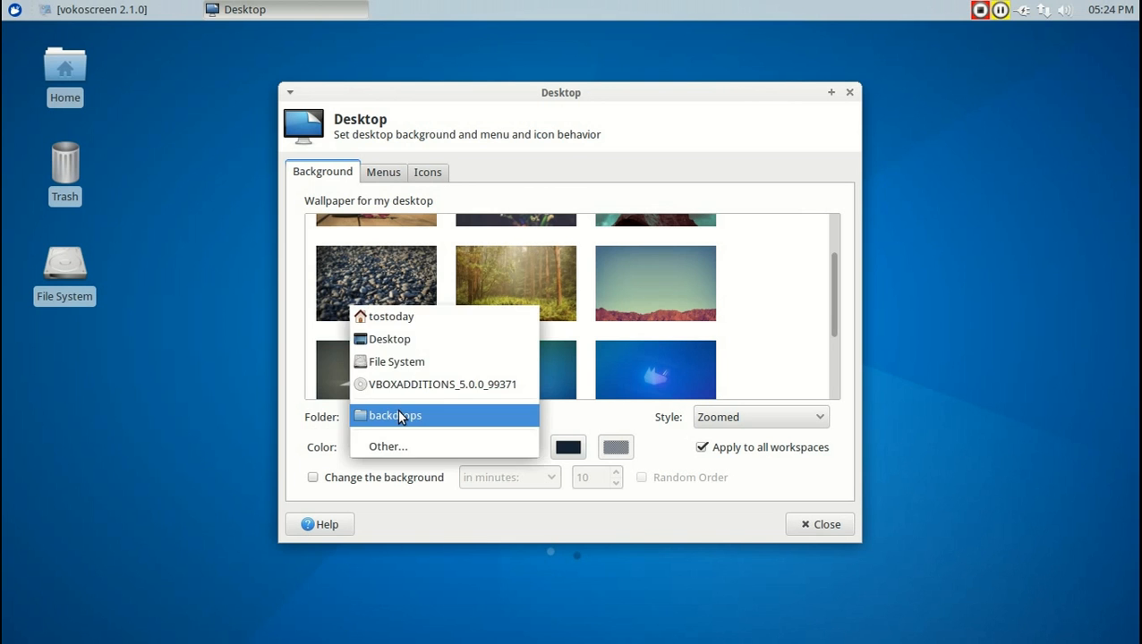
left_click(817, 523)
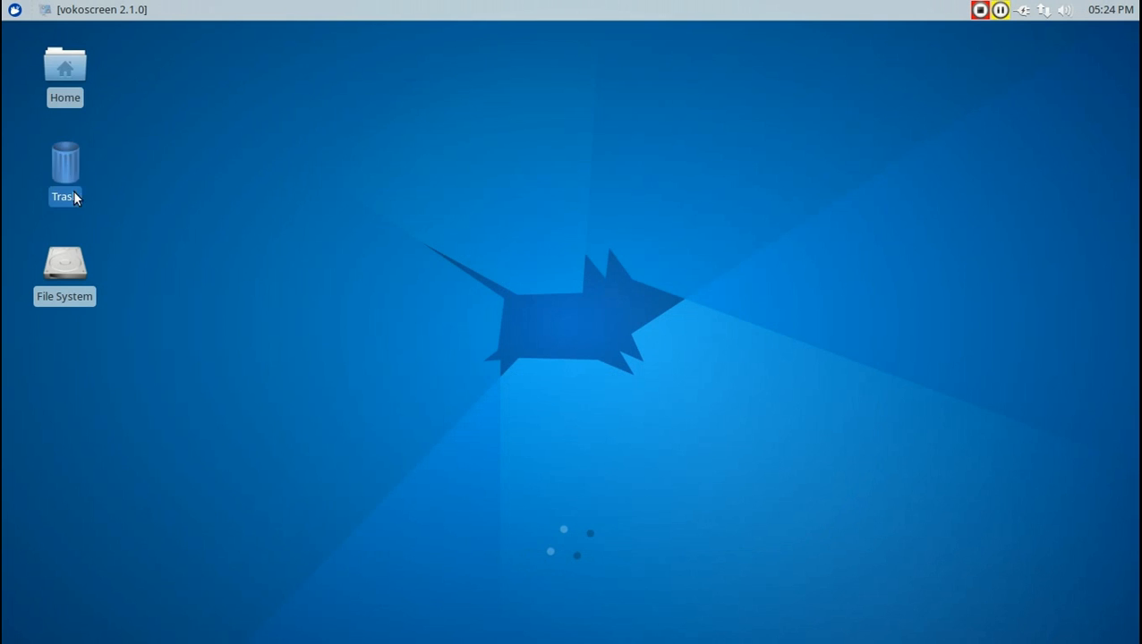
double_click(65, 77)
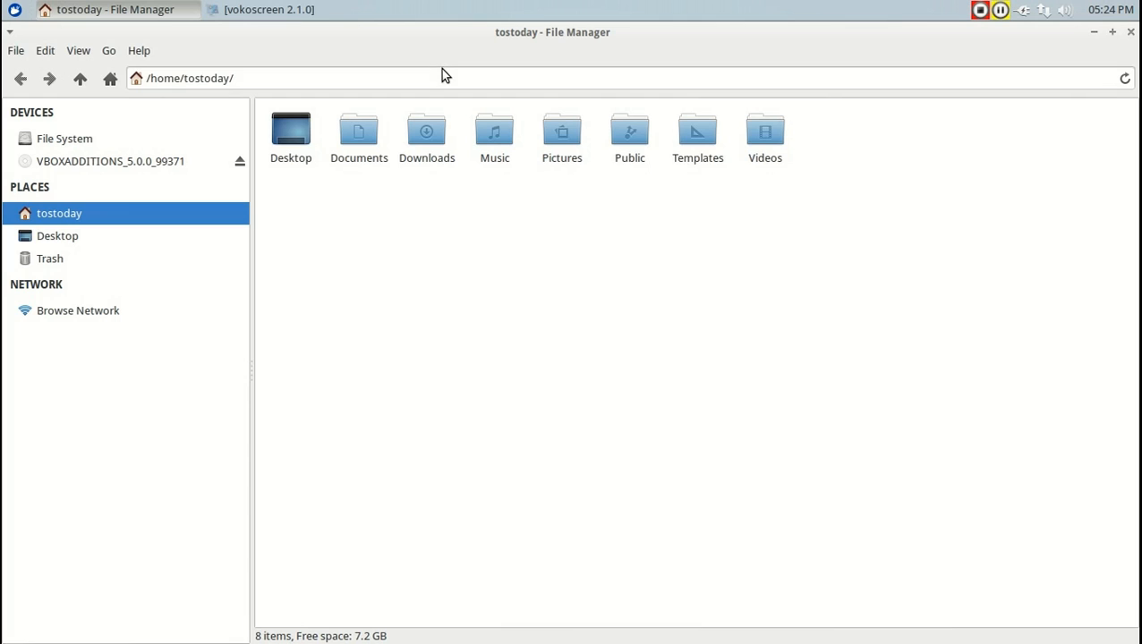
left_click(138, 50)
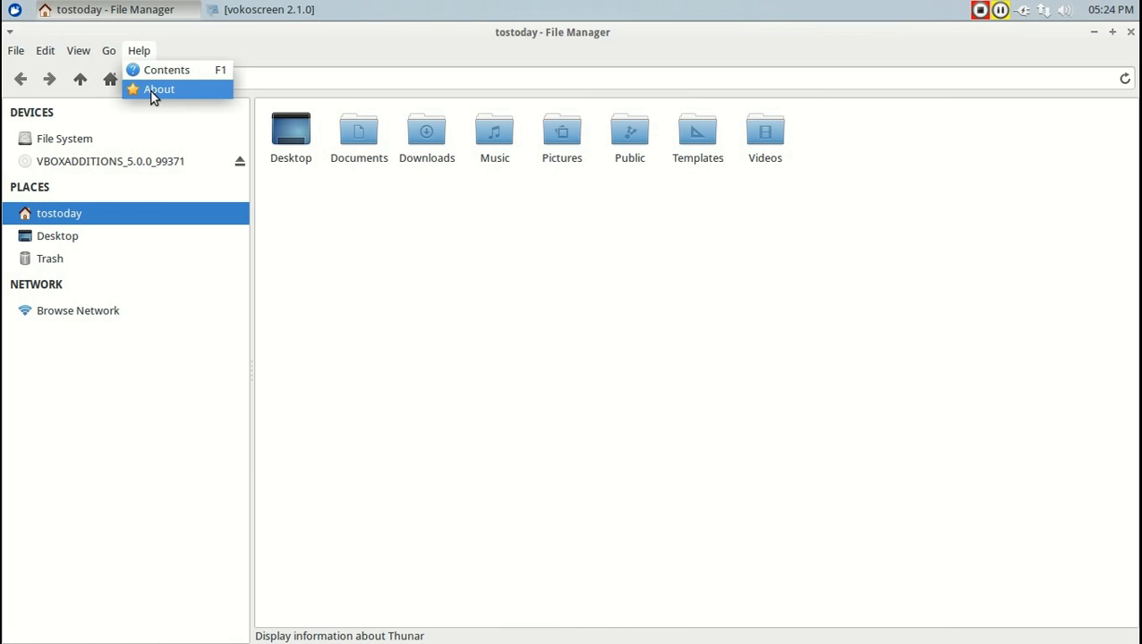
left_click(159, 89)
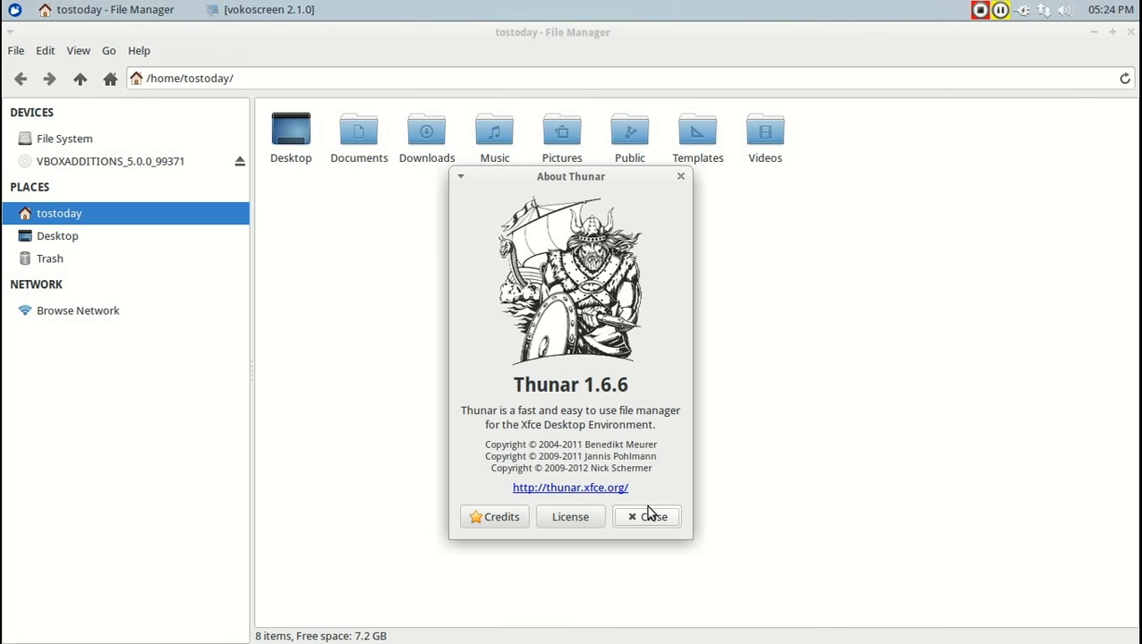
left_click(646, 517)
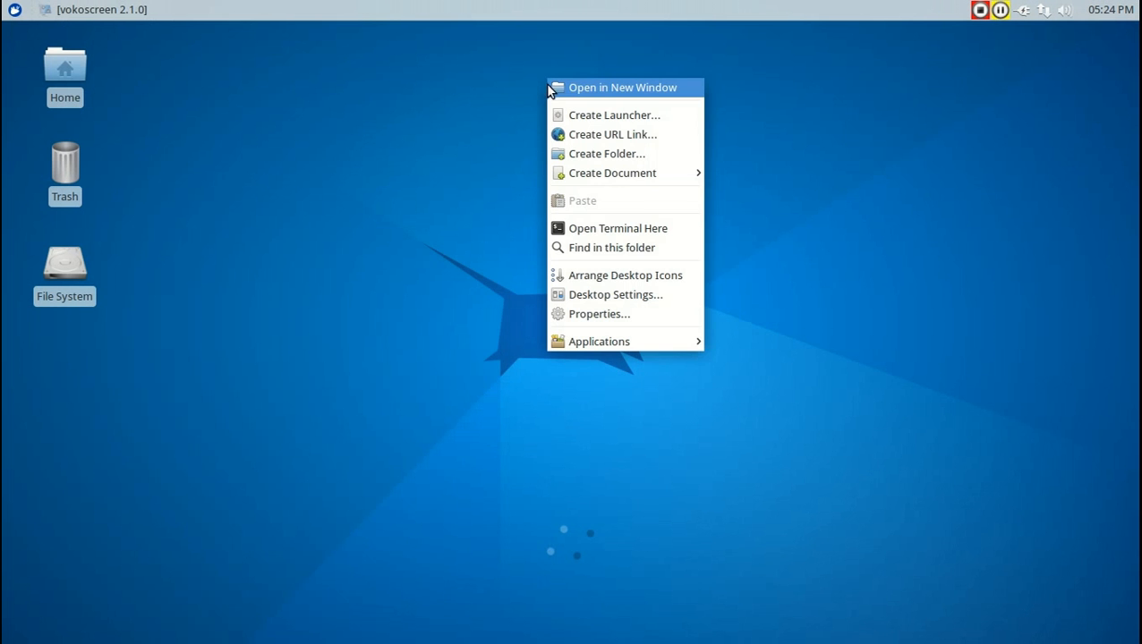
mouse_move(667, 335)
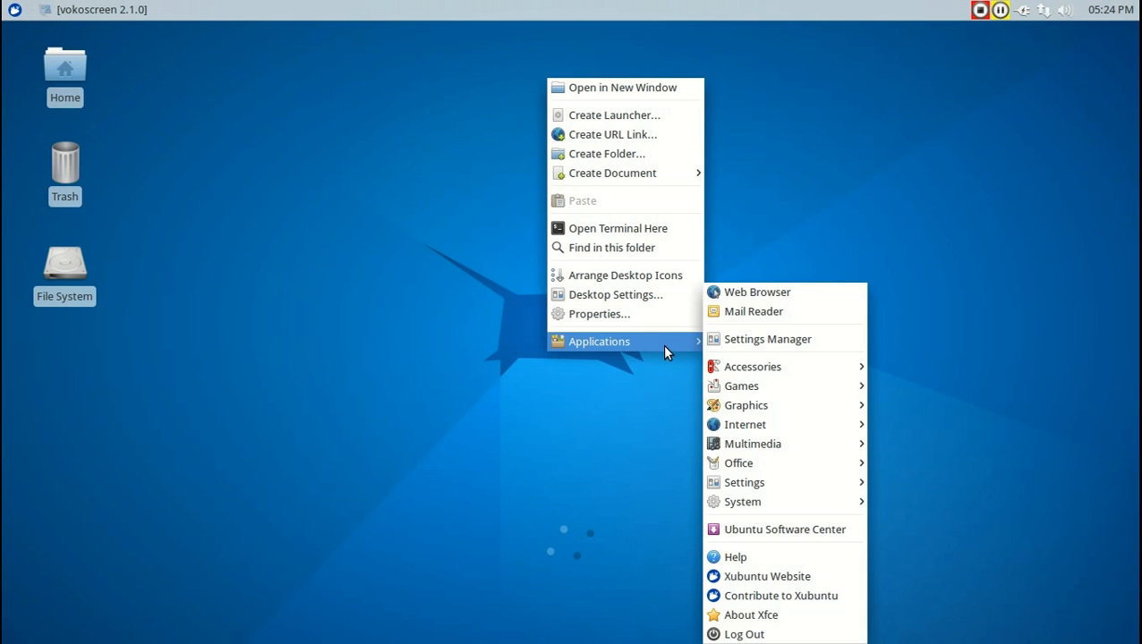
mouse_move(768, 338)
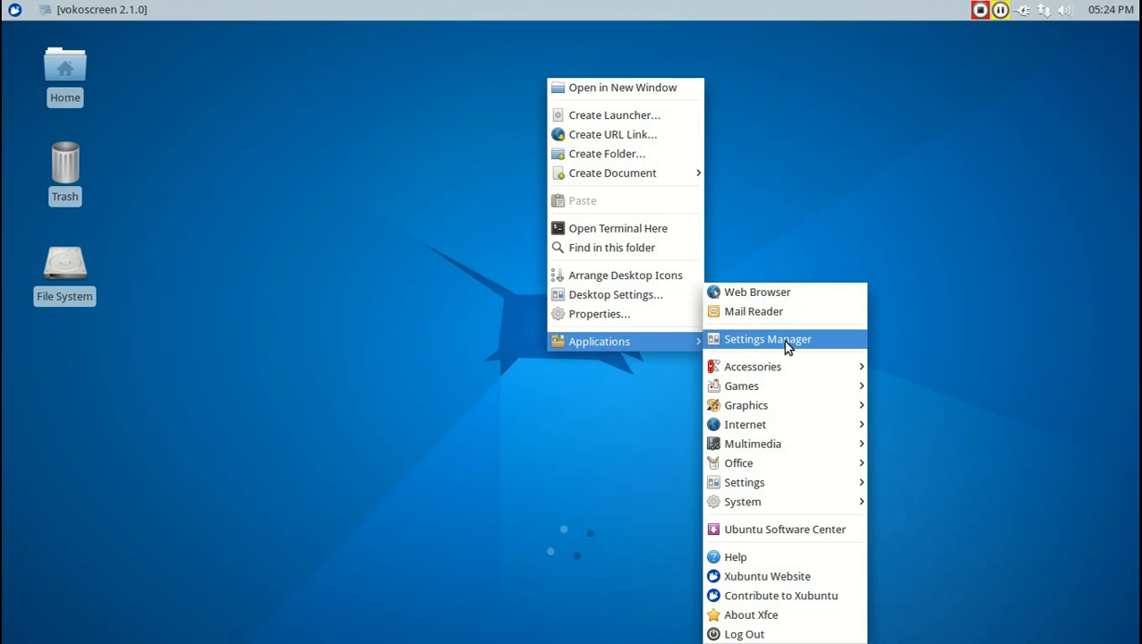
Launch the Xfce Settings Manager from the desktop Applications menu
left_click(767, 339)
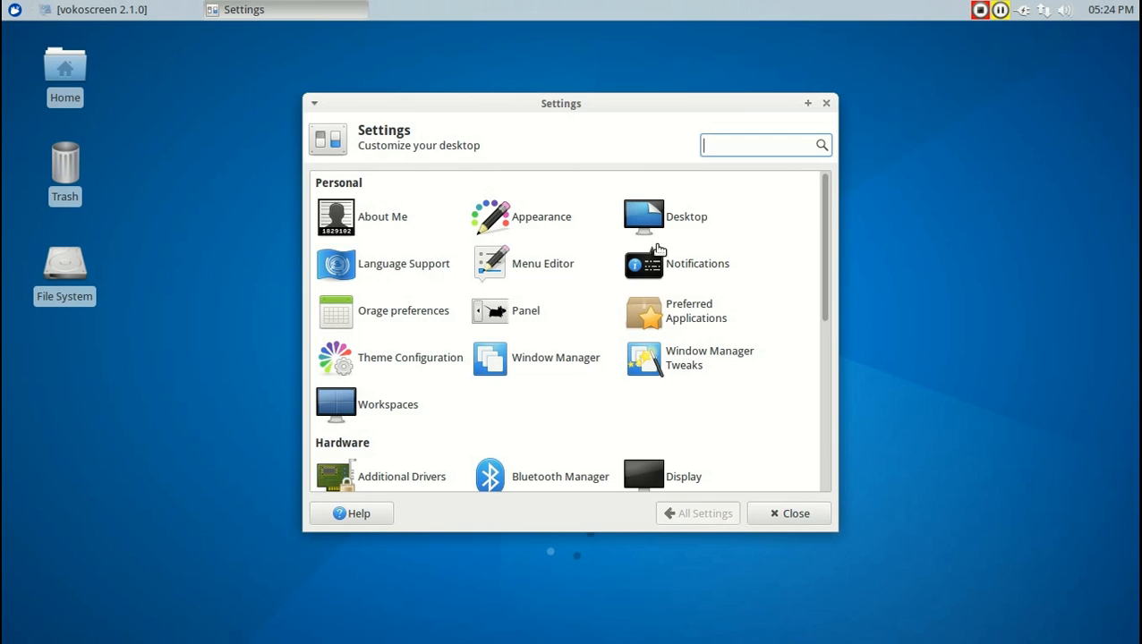
scroll("down", 3)
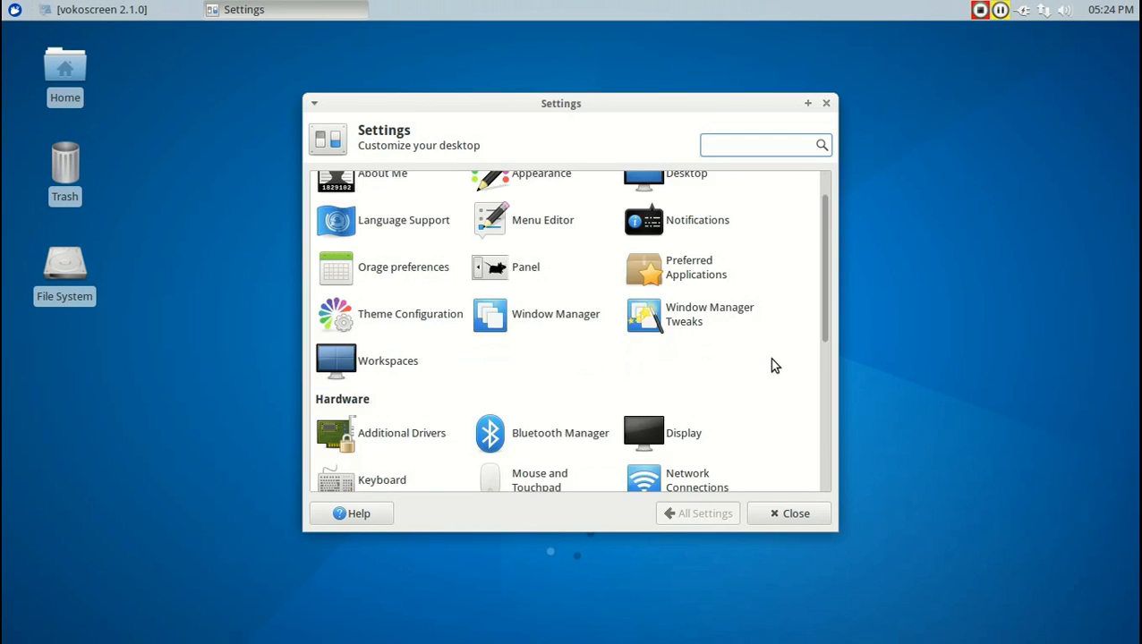
scroll("down", 3)
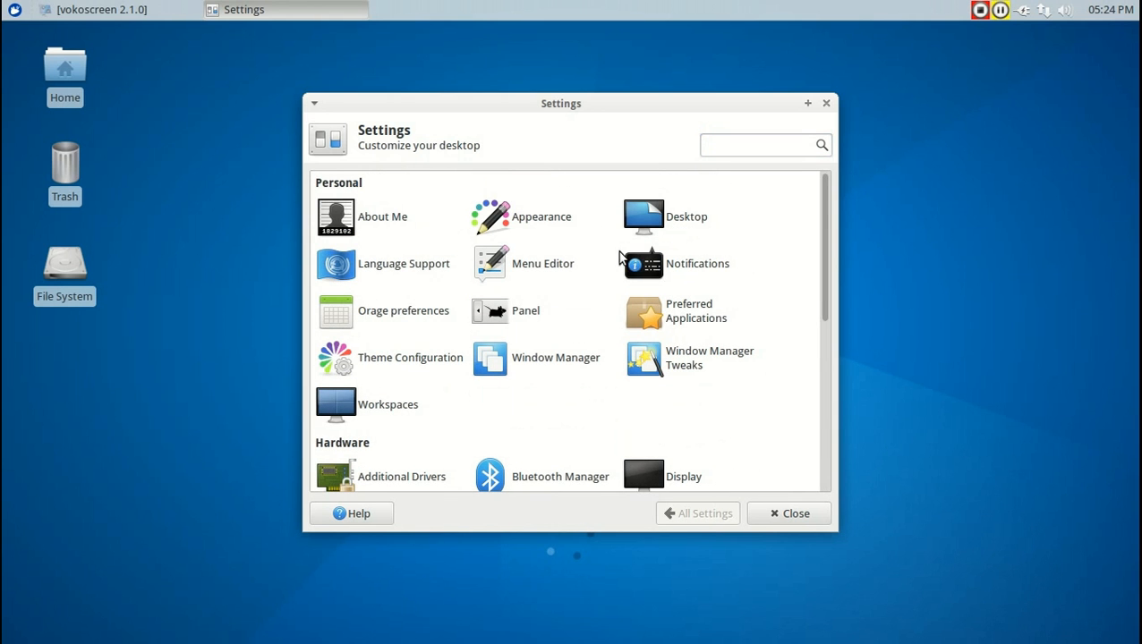
left_click(787, 513)
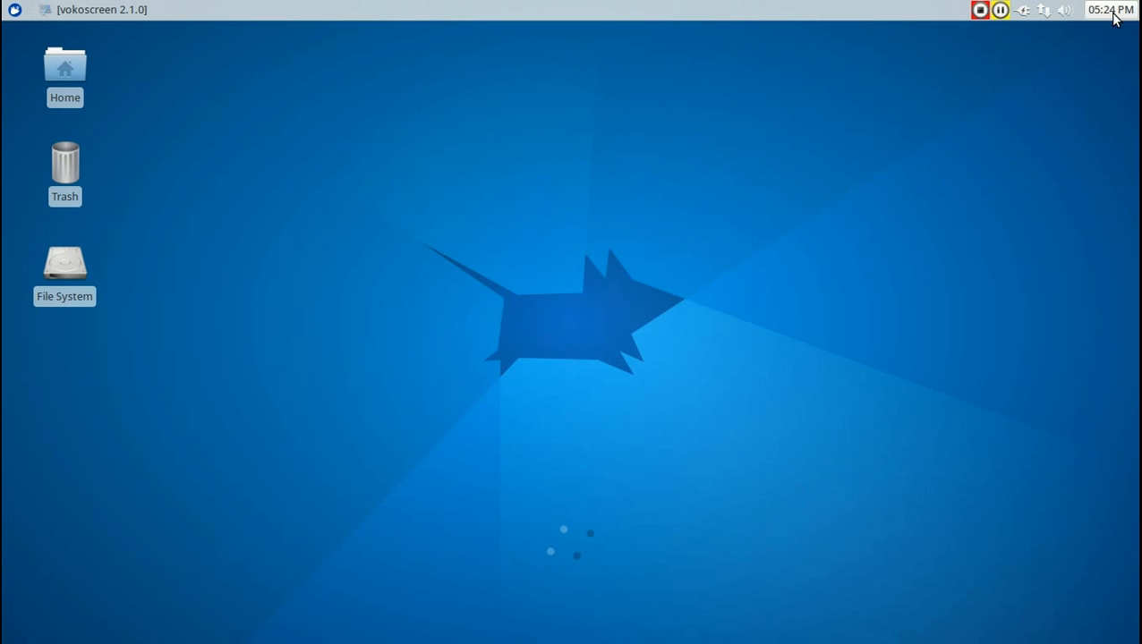
left_click(1064, 10)
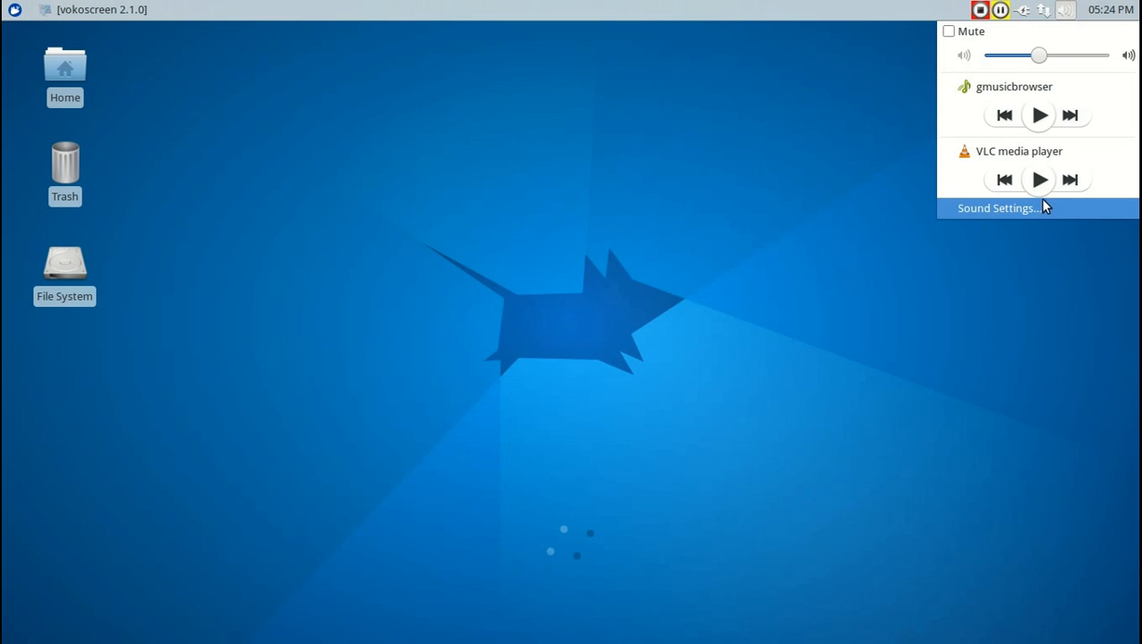
left_click(998, 208)
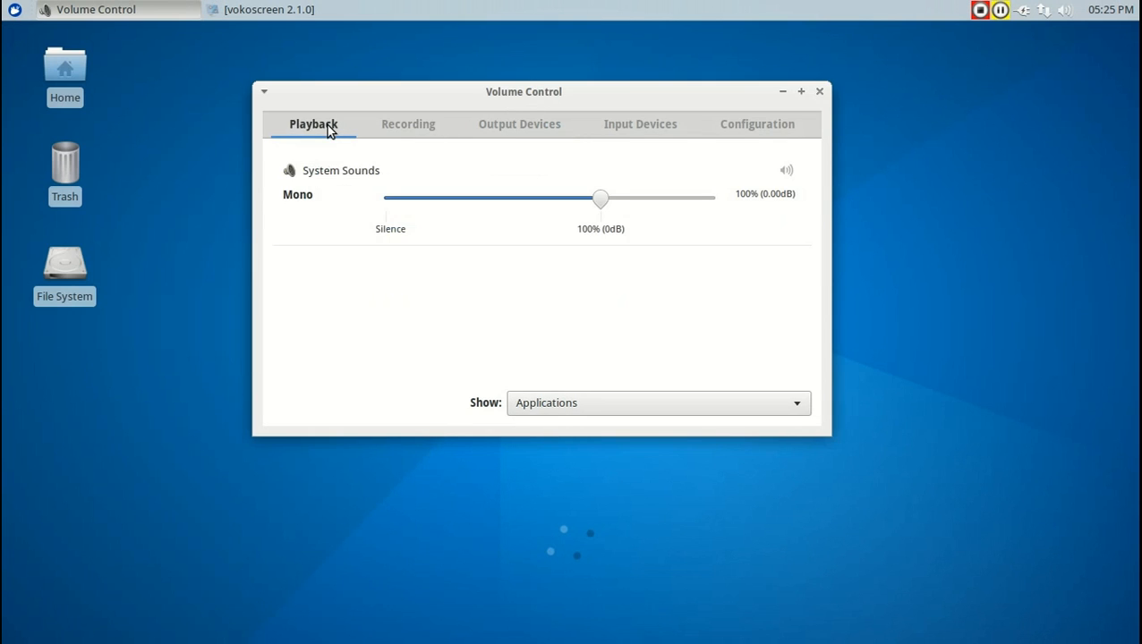
left_click(519, 123)
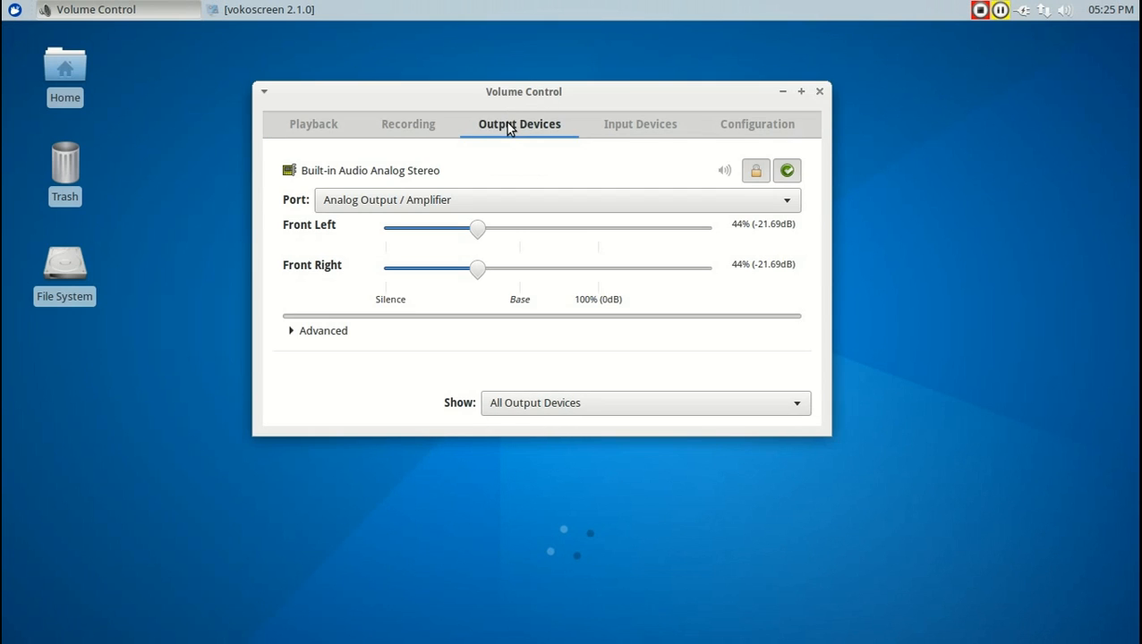
left_click(640, 124)
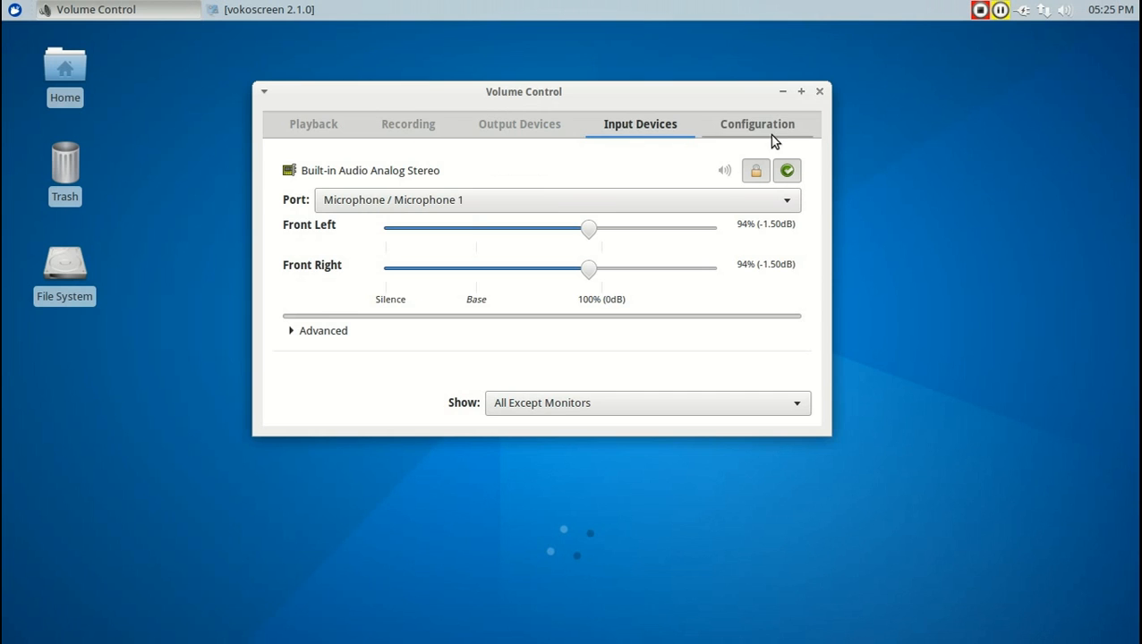
left_click(818, 90)
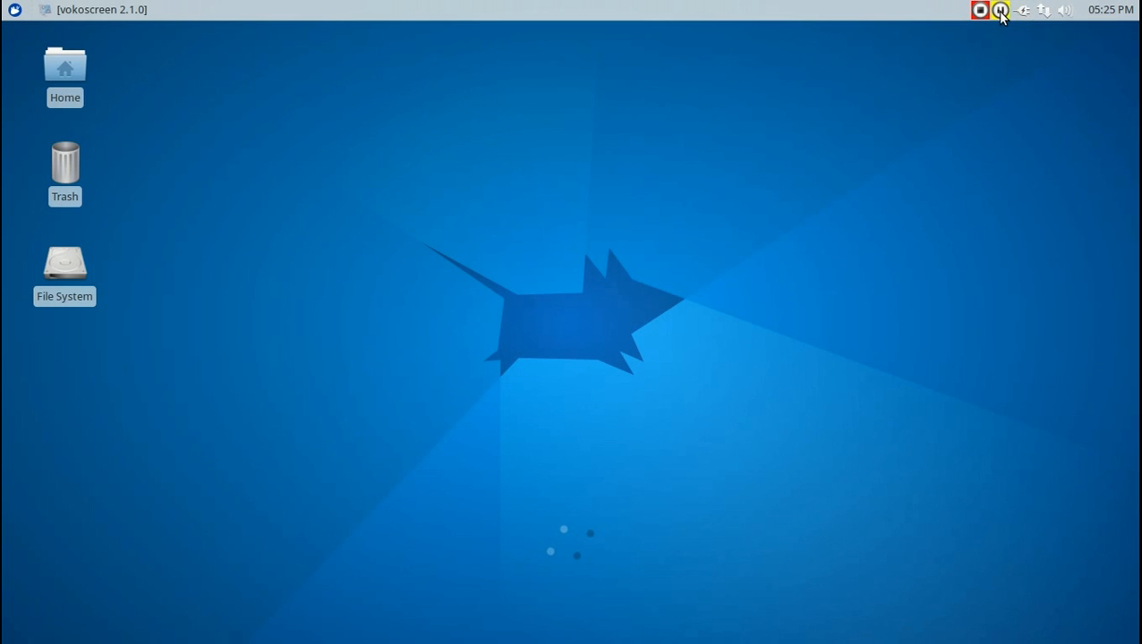
Search 'tras' in Add New Items and add the Trash Applet to the panel
right_click(1003, 10)
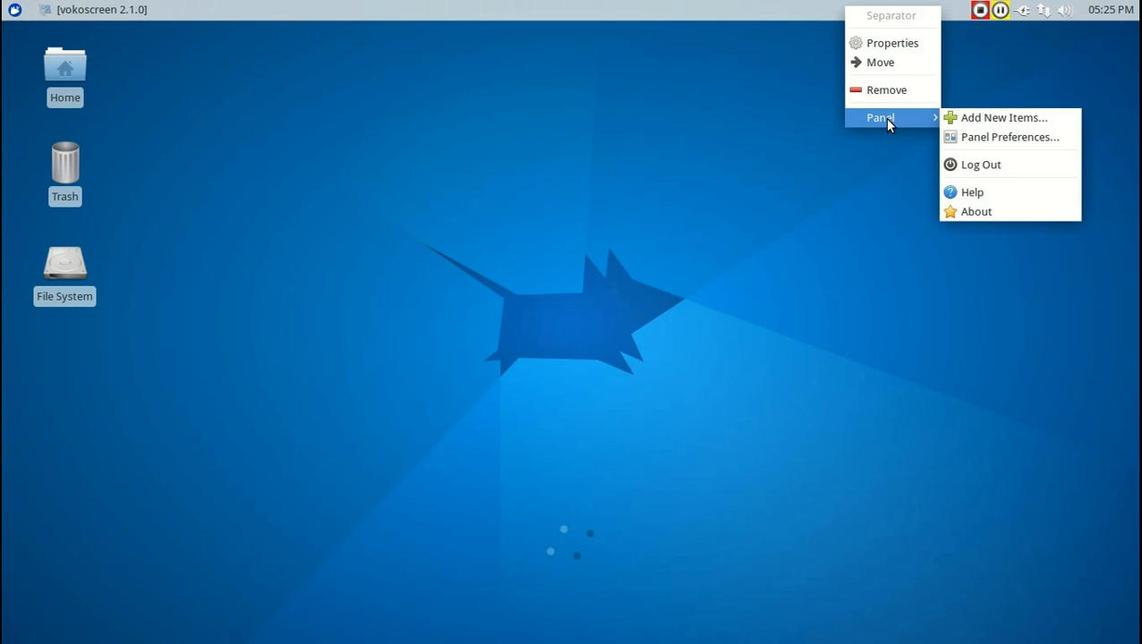
left_click(1002, 118)
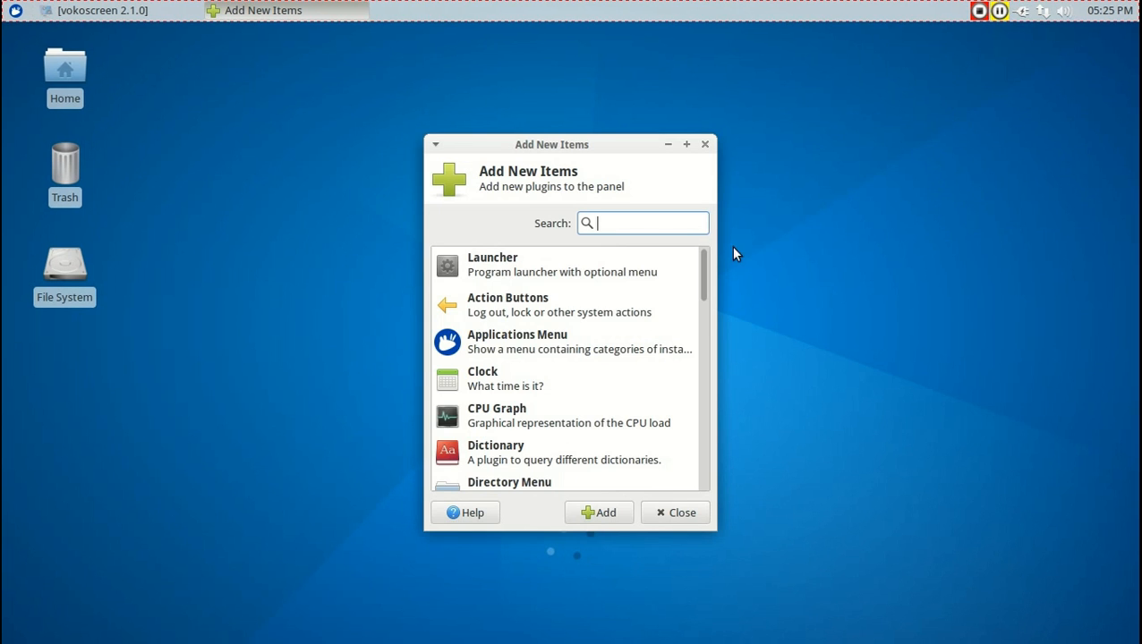
scroll("down", 3)
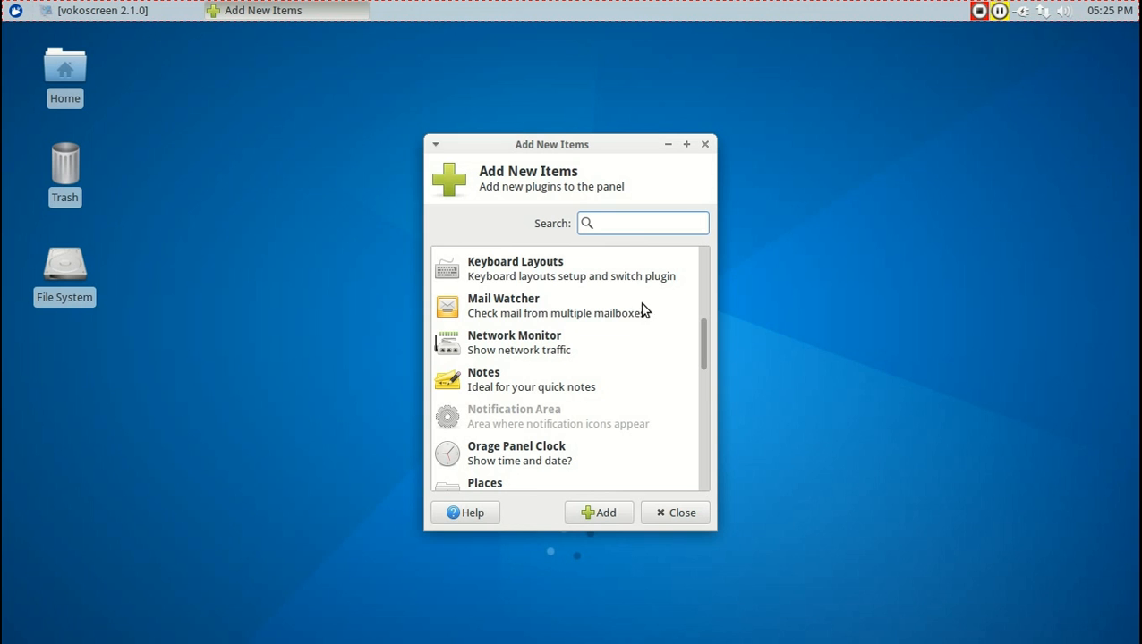
type("t")
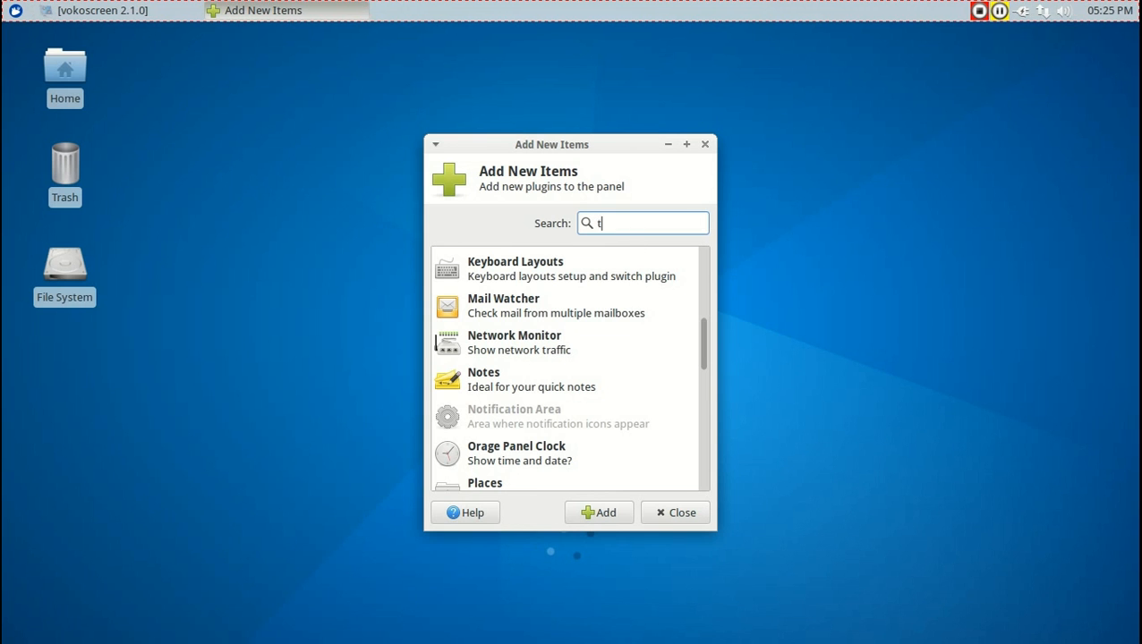
type("ras")
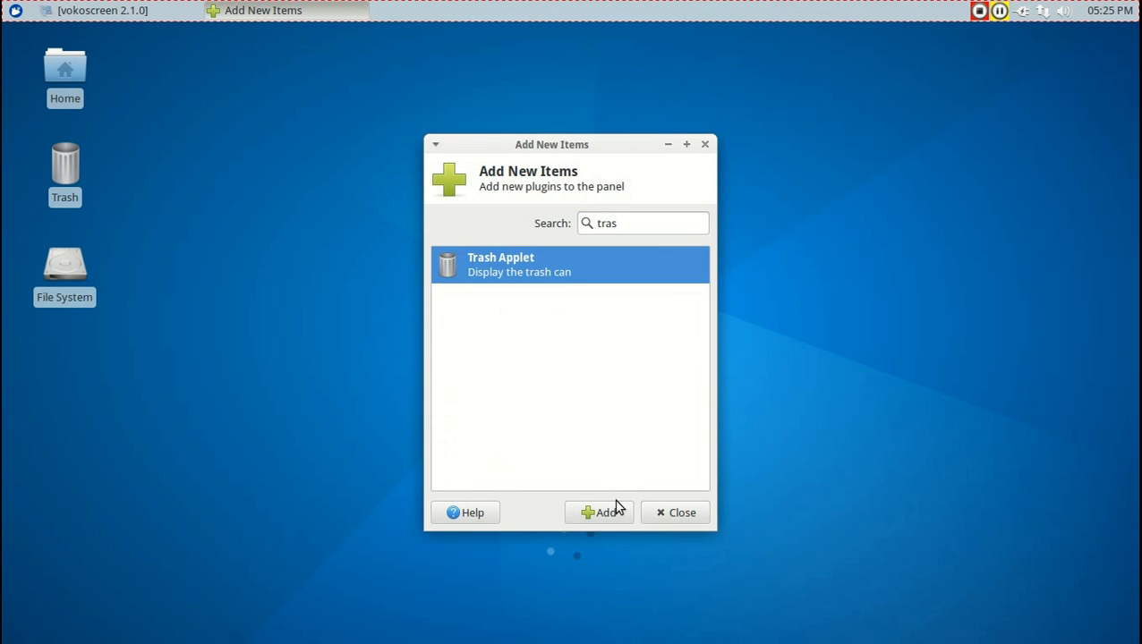
left_click(676, 512)
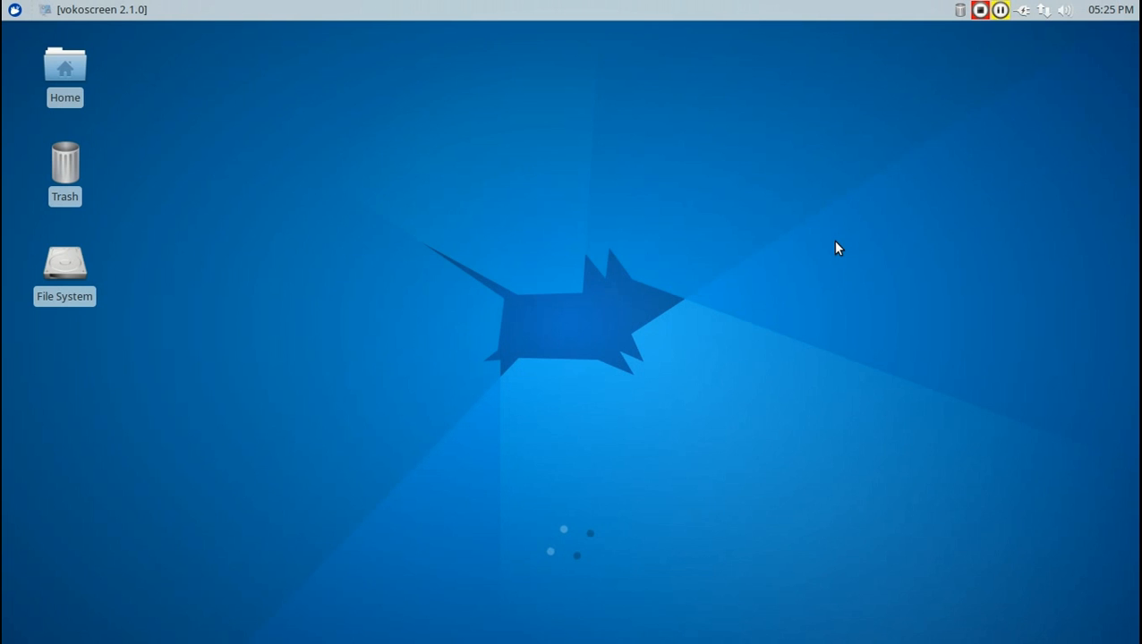
mouse_move(217, 10)
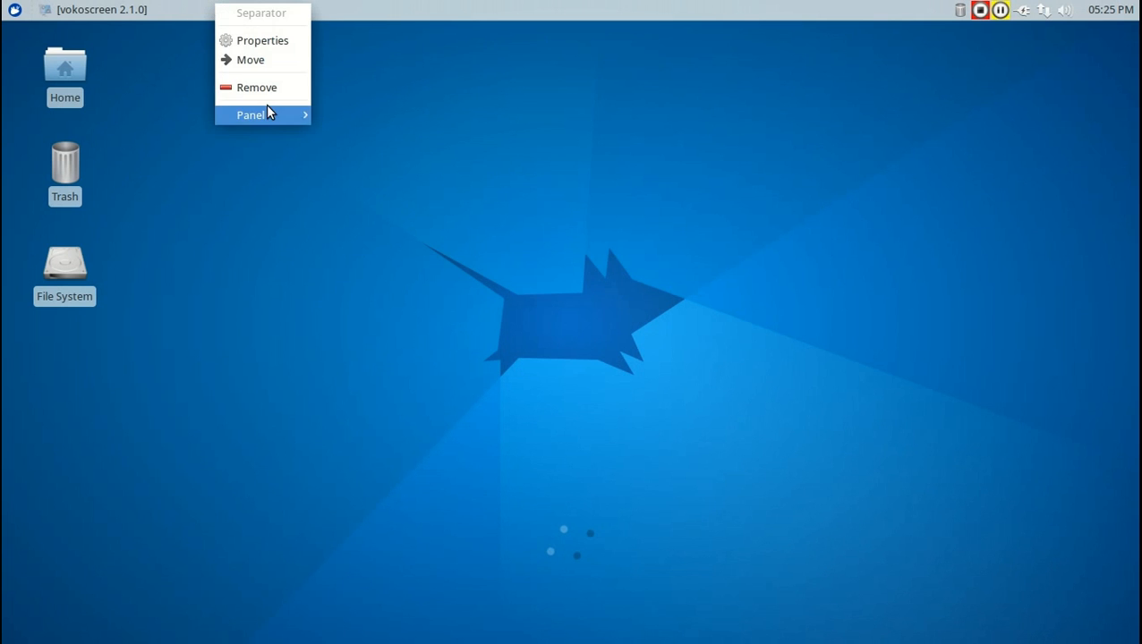
mouse_move(259, 114)
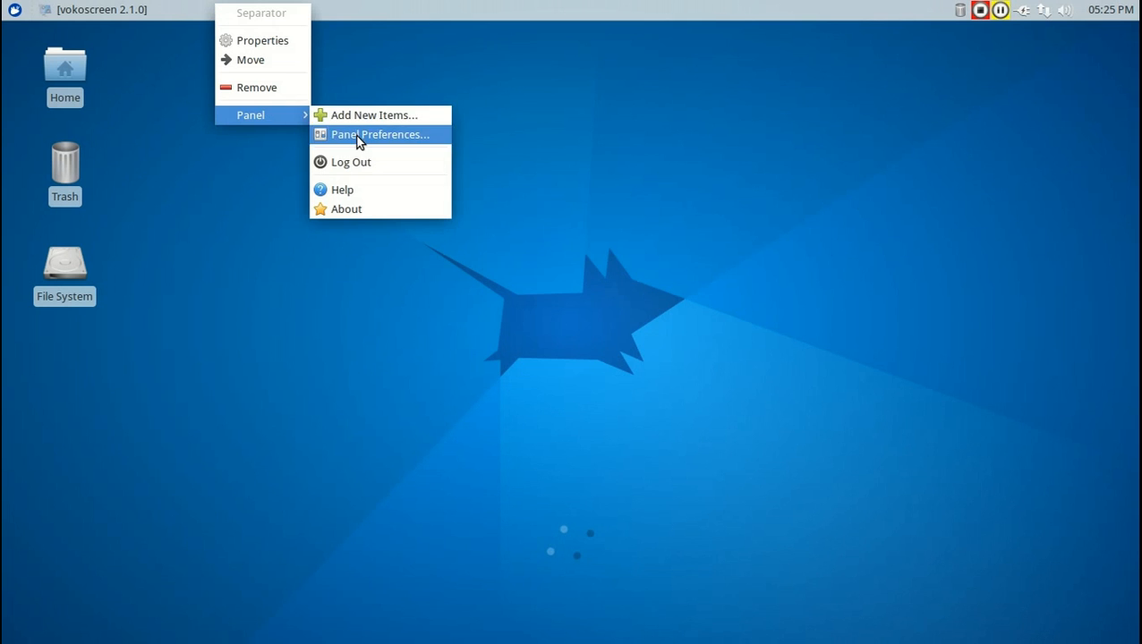
In Panel Preferences set the background style to None (system style) and review the Items list
left_click(379, 134)
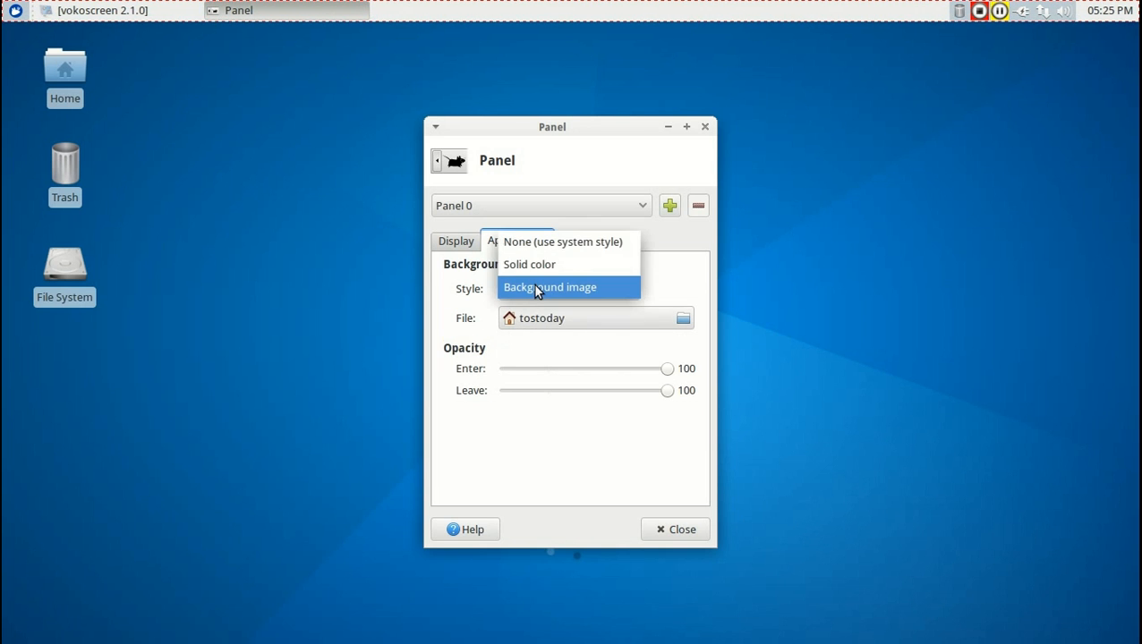
left_click(563, 242)
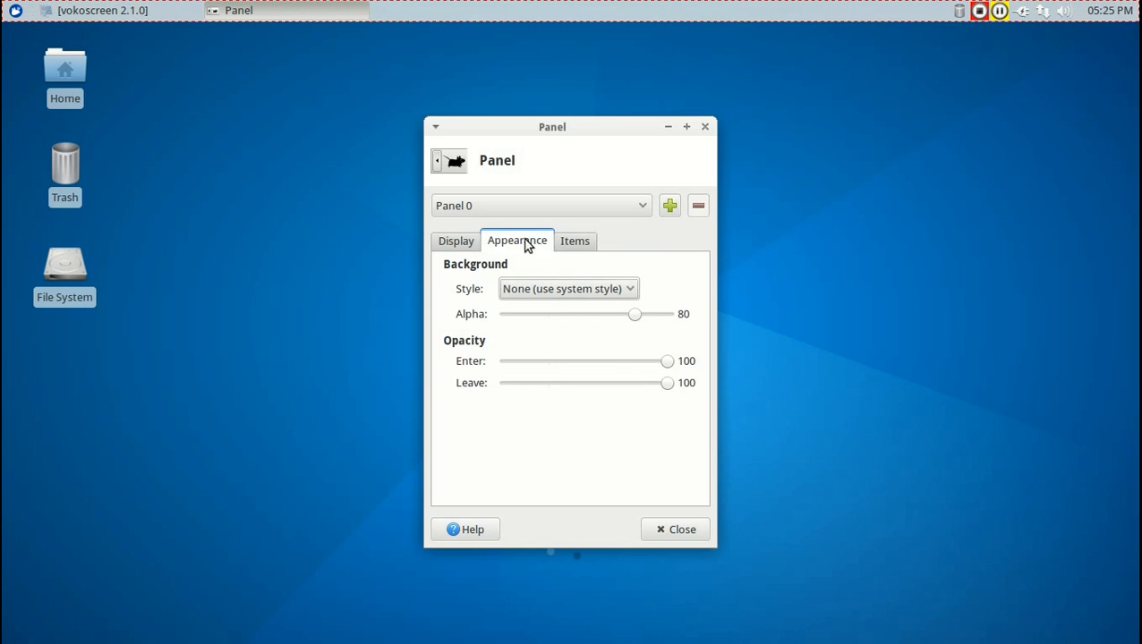
left_click(574, 241)
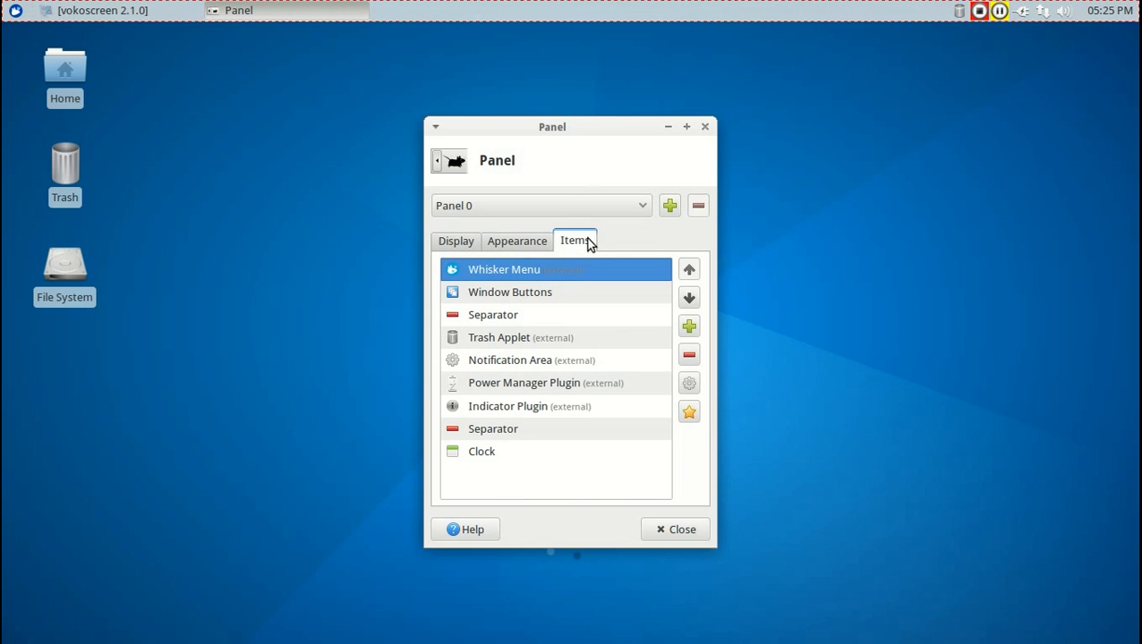
mouse_move(600, 218)
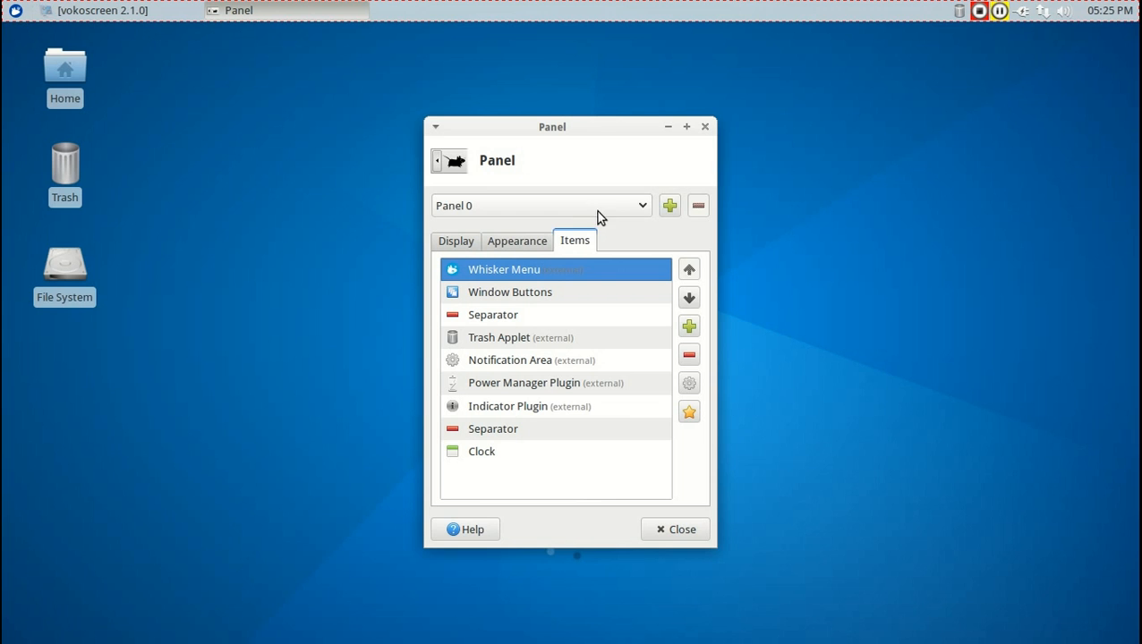
mouse_move(670, 215)
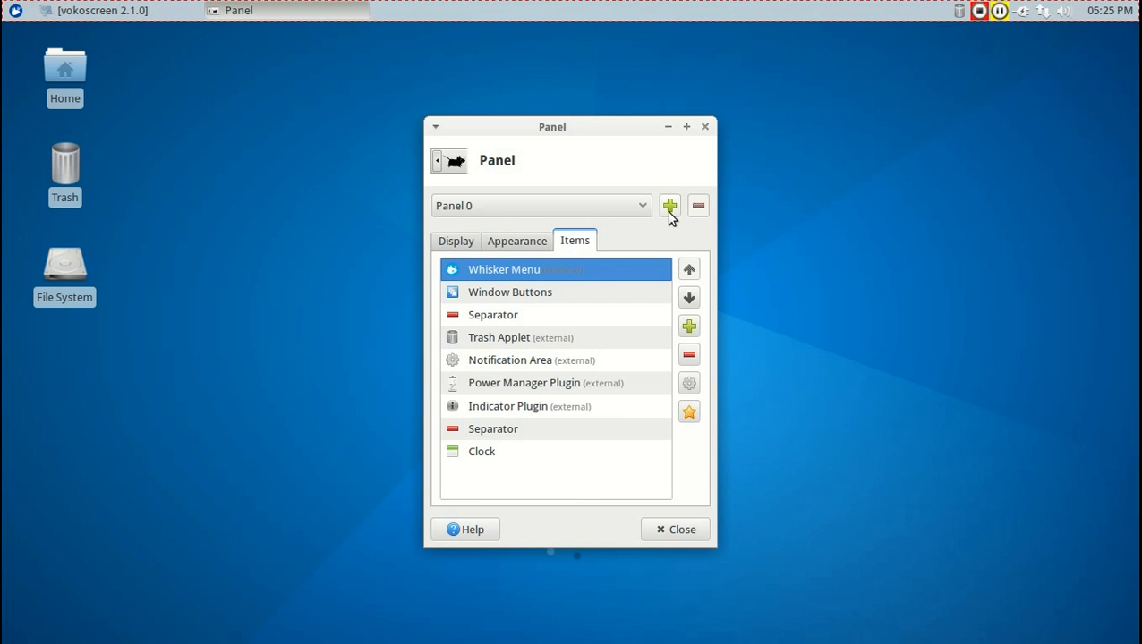
Create an empty Panel 1, then remove it again and confirm the removal
left_click(669, 206)
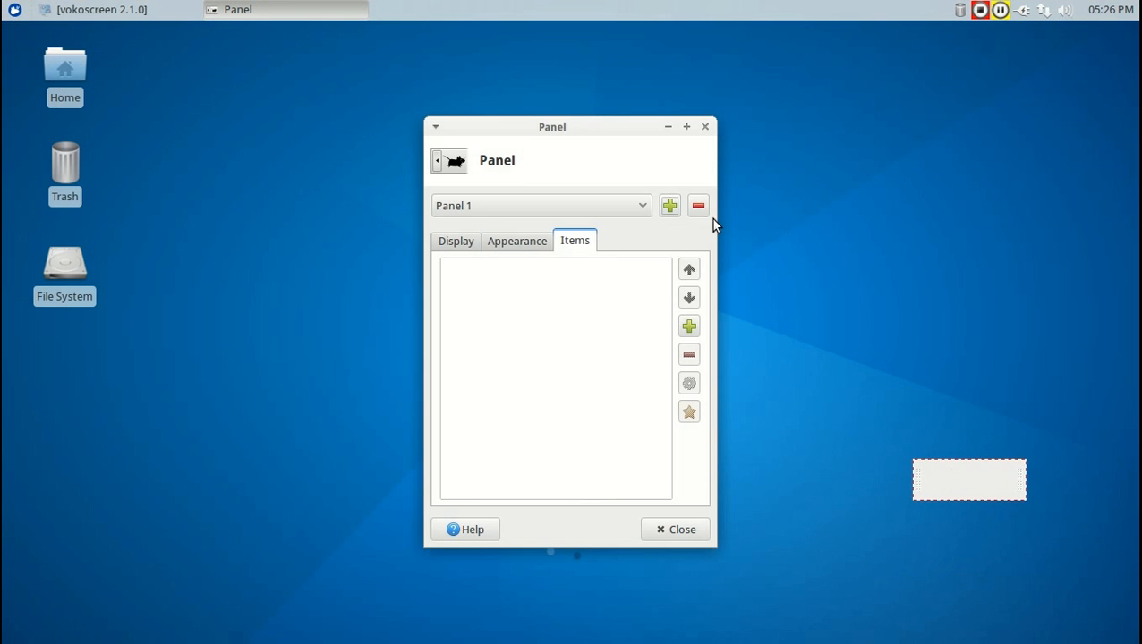
left_click(540, 204)
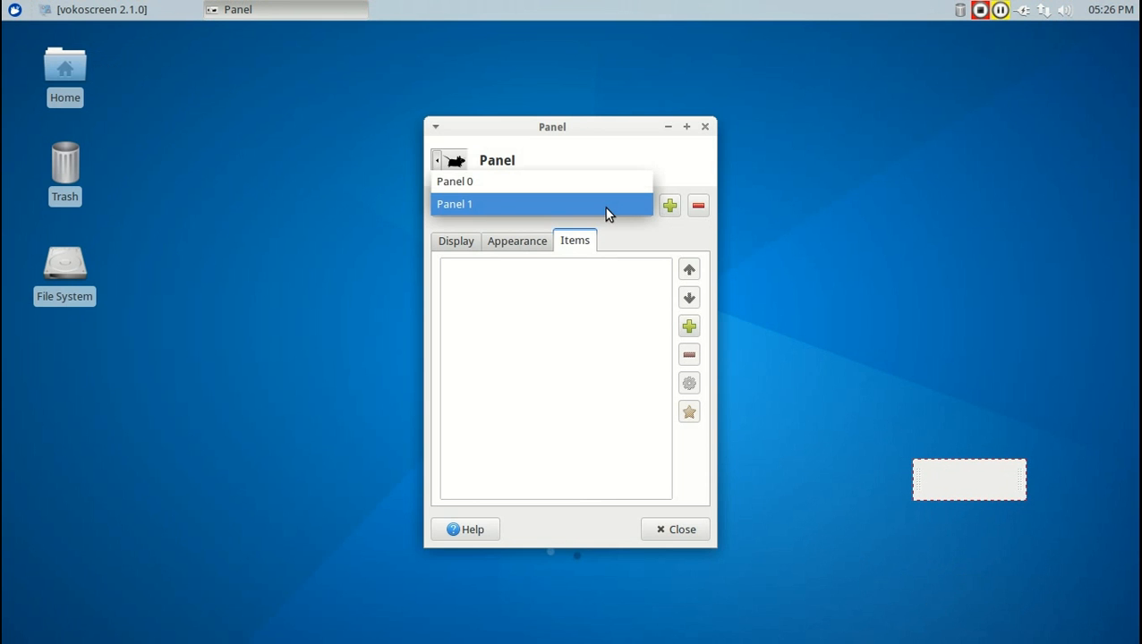
left_click(697, 205)
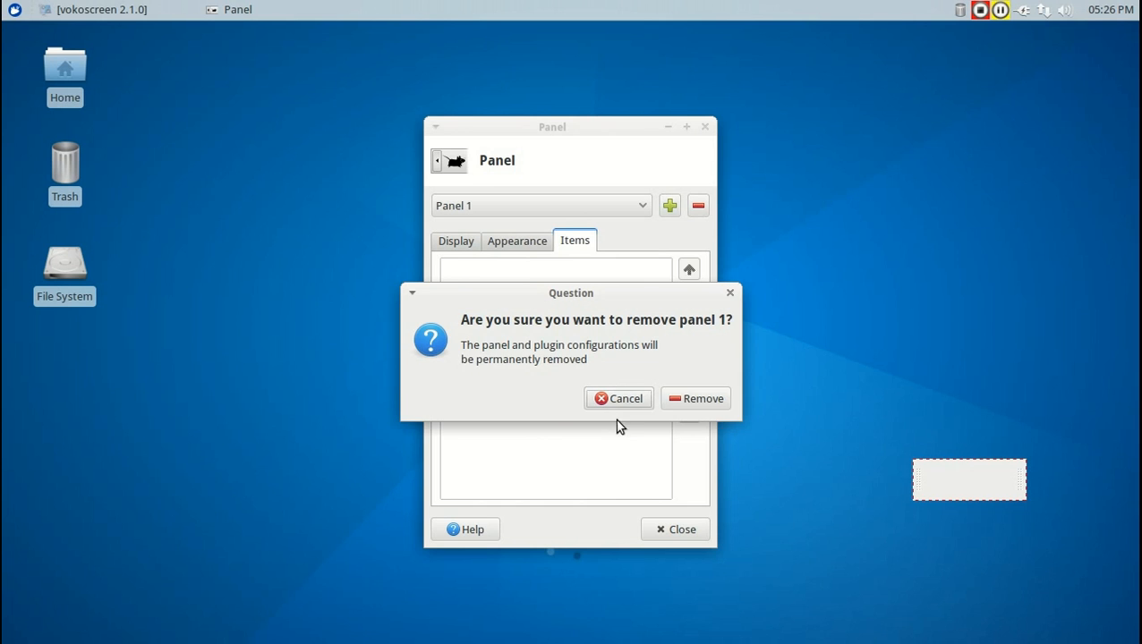
left_click(695, 398)
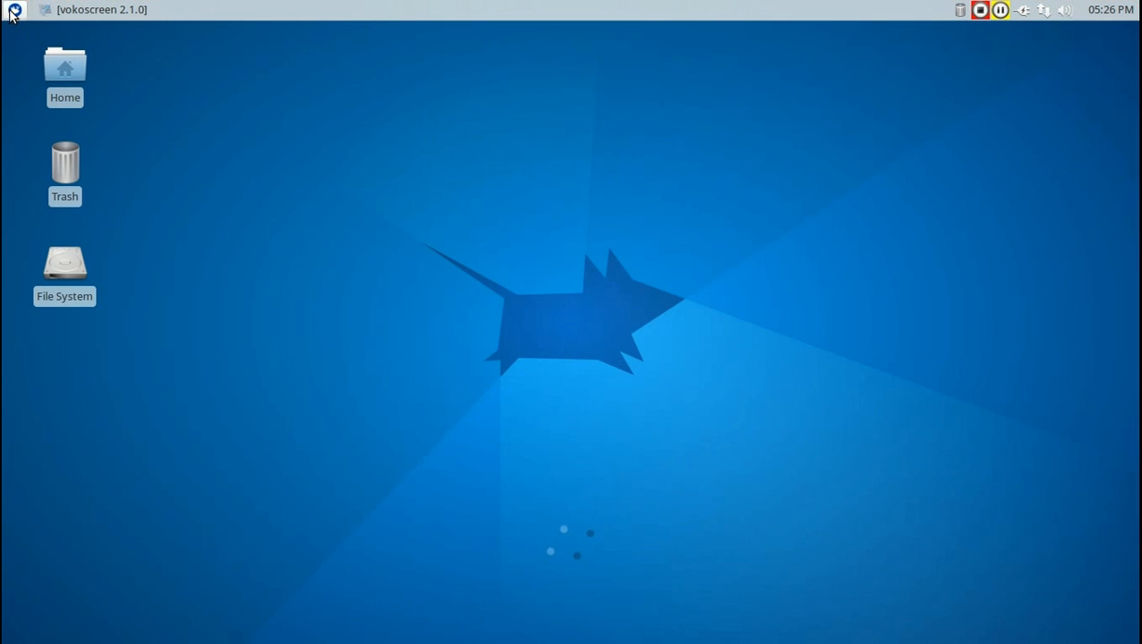
Browse the Whisker menu's All, Accessories, Internet, Multimedia and Settings categories, scrolling through the settings tools
left_click(14, 10)
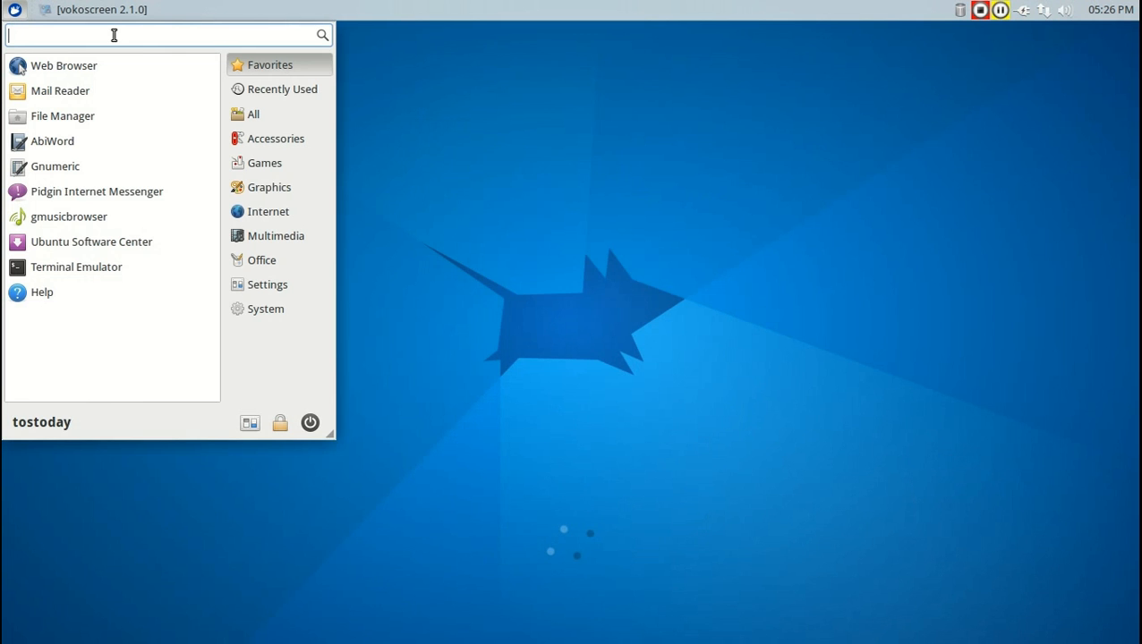
mouse_move(96, 190)
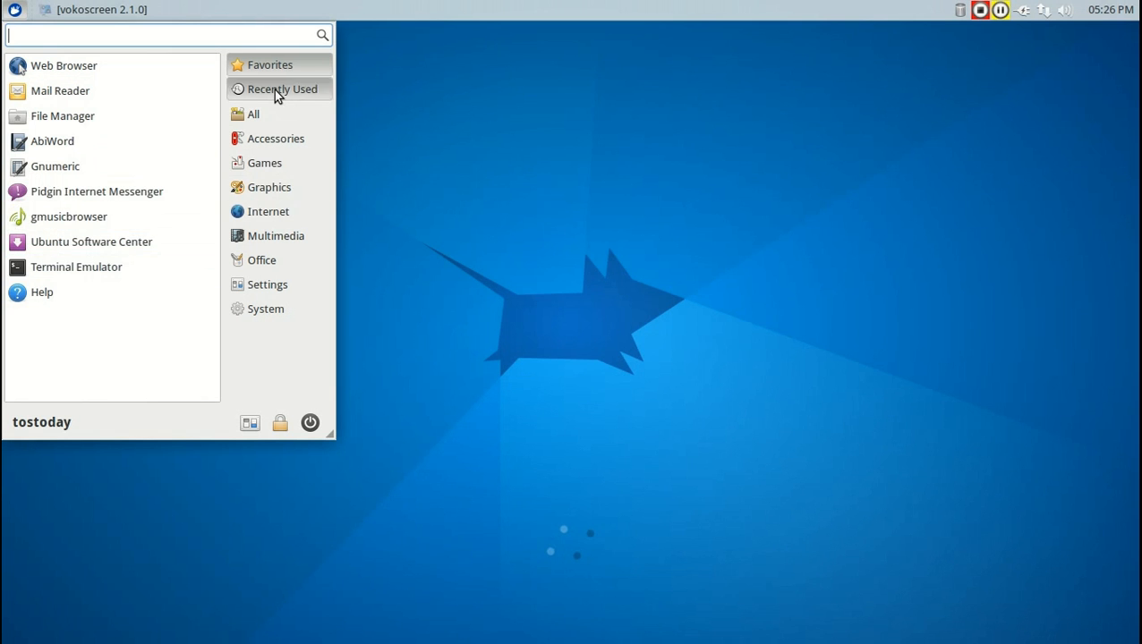
left_click(254, 113)
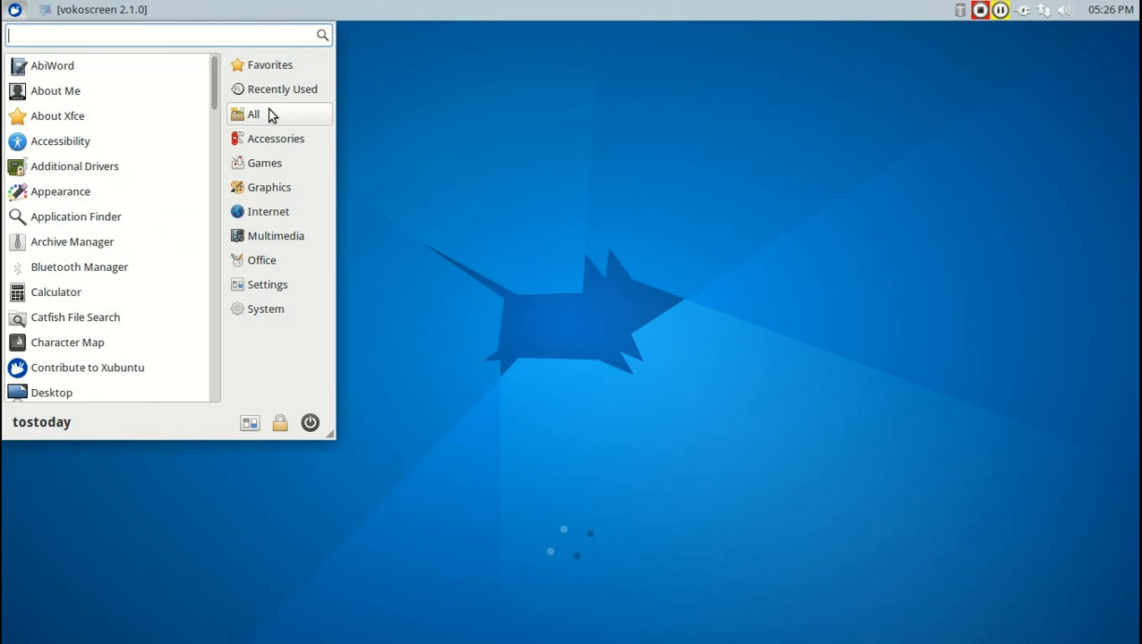
left_click(276, 137)
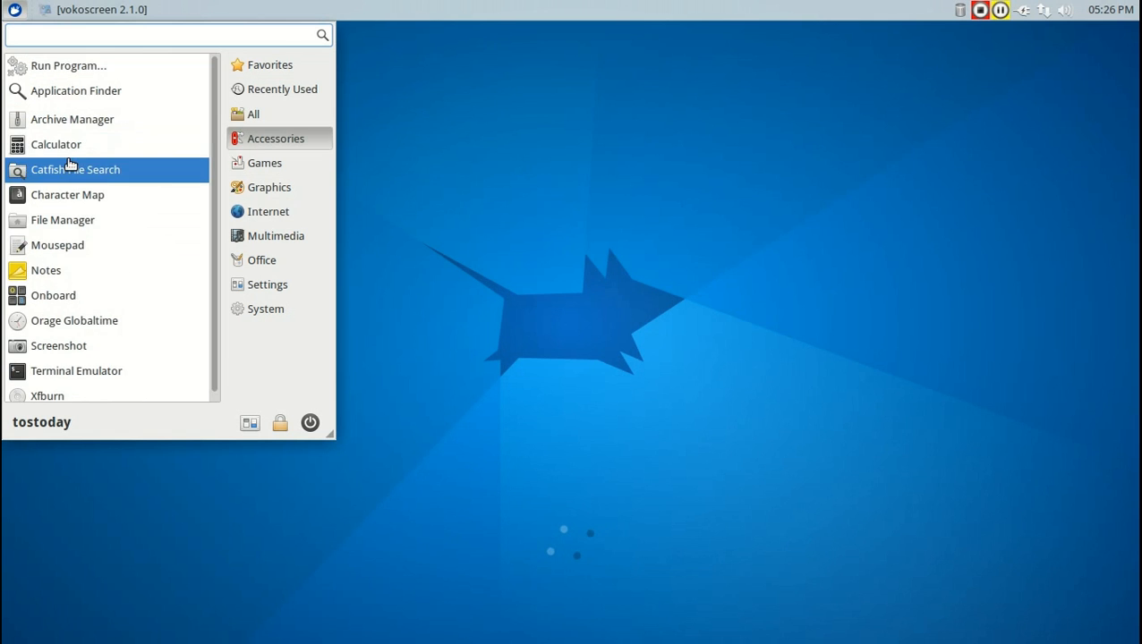
mouse_move(53, 295)
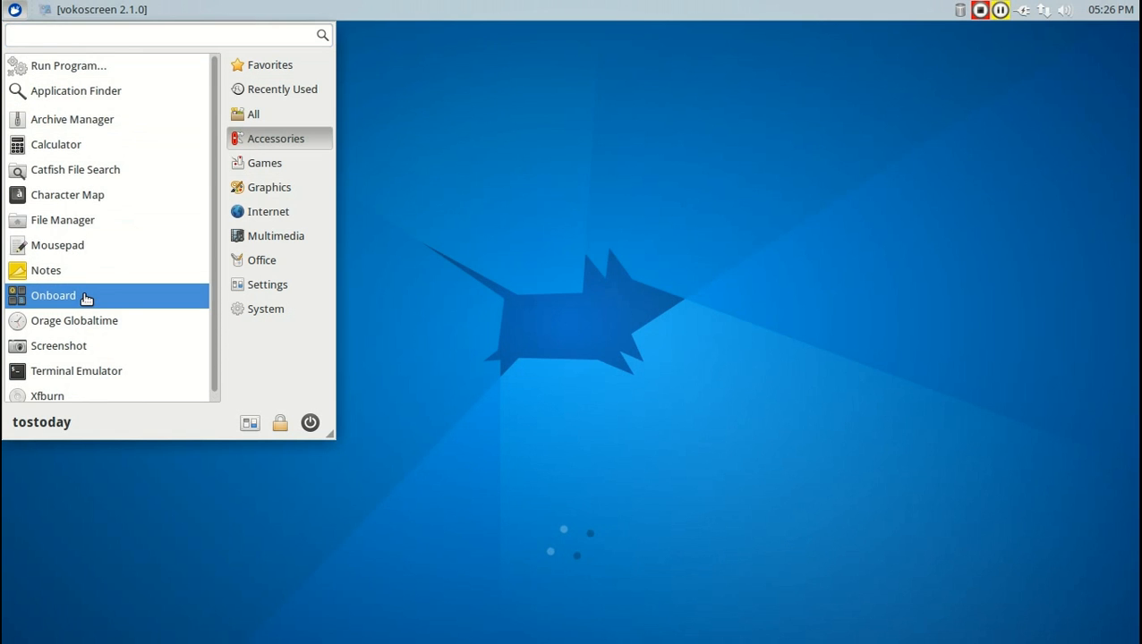
left_click(264, 163)
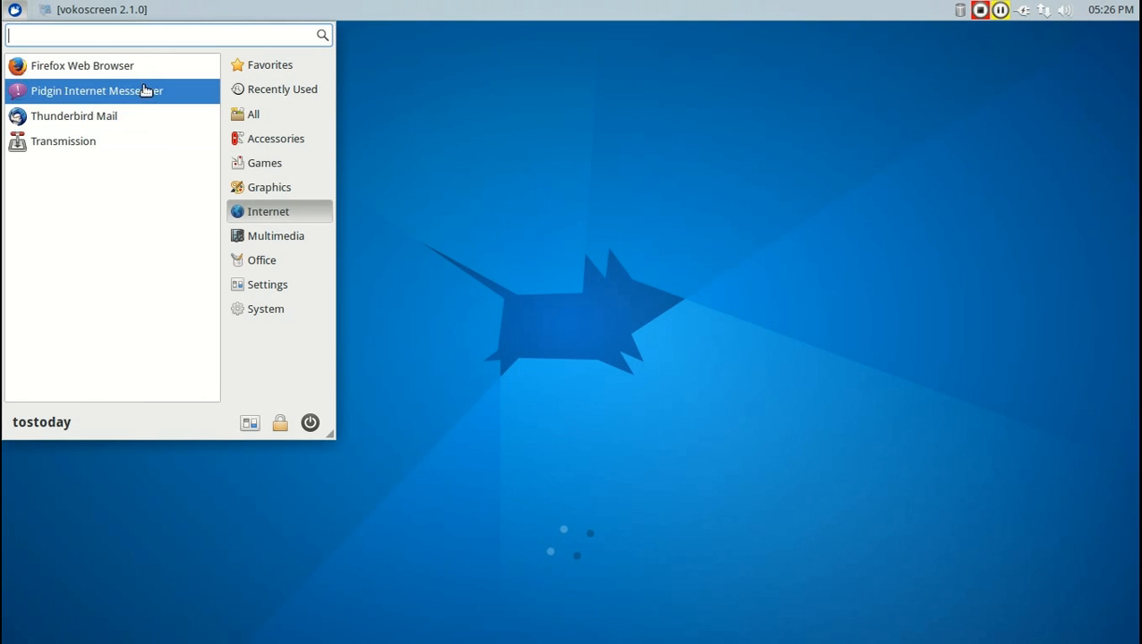
left_click(276, 235)
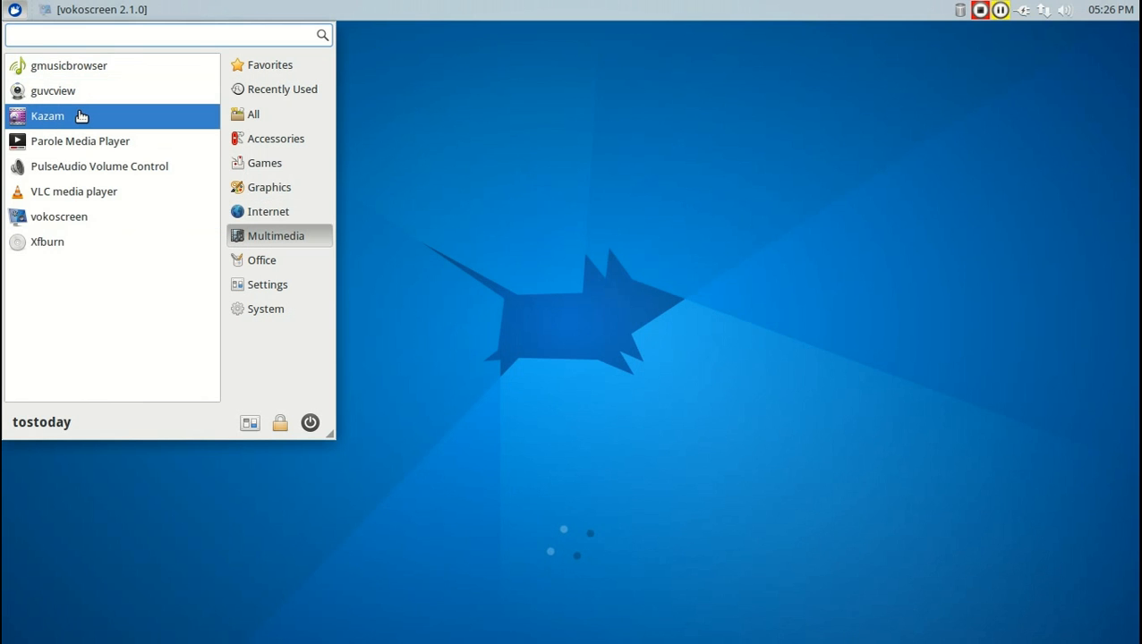
mouse_move(99, 165)
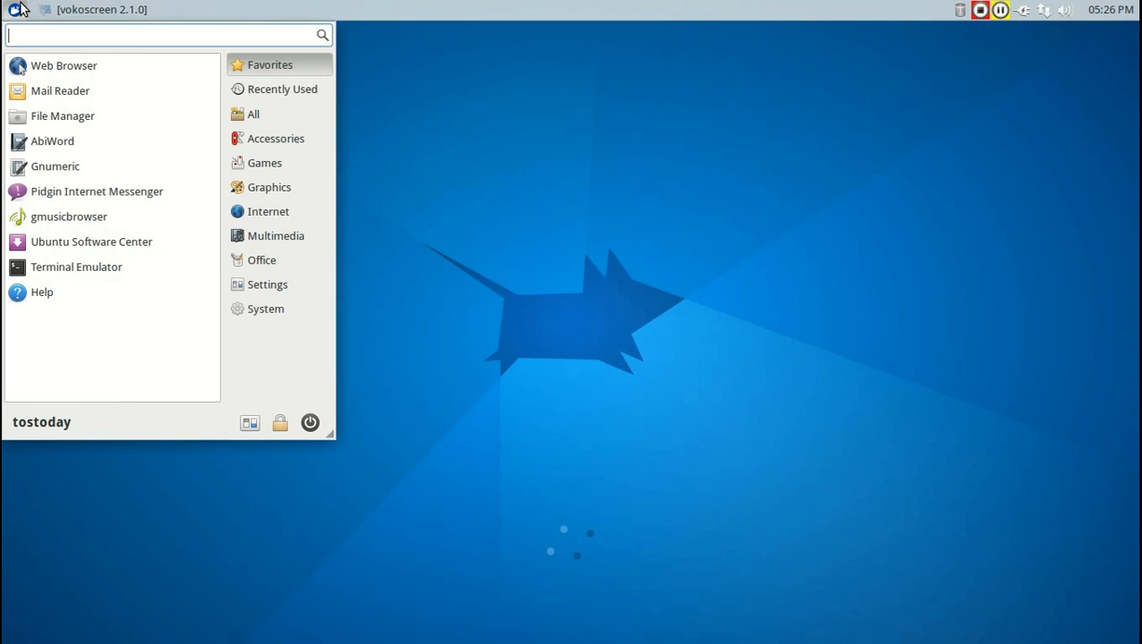
left_click(262, 259)
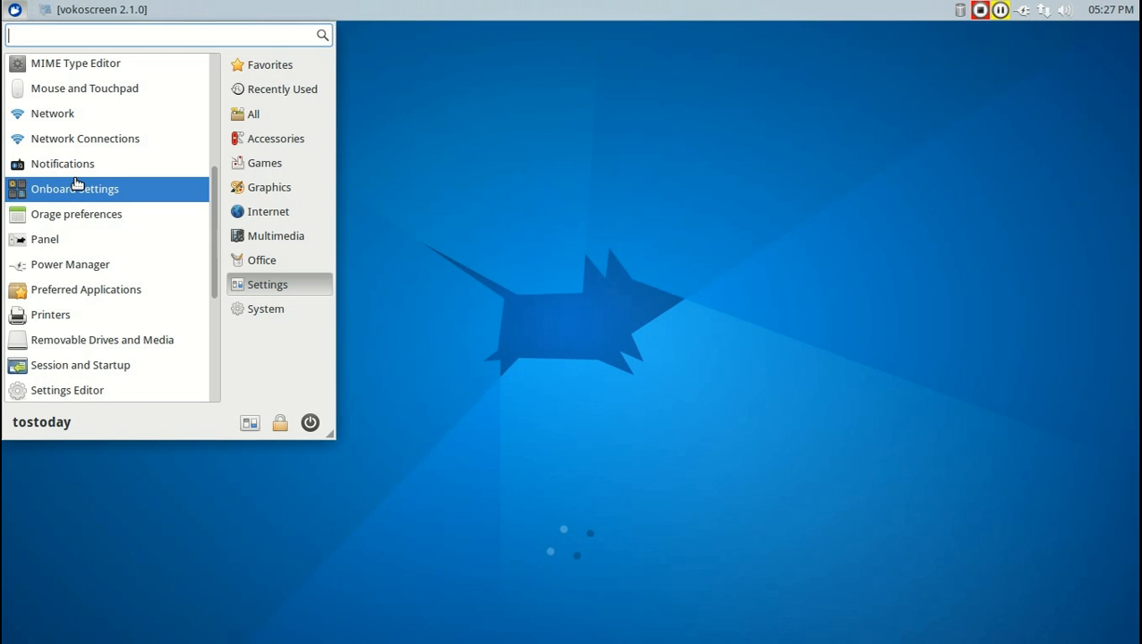
scroll("down", 3)
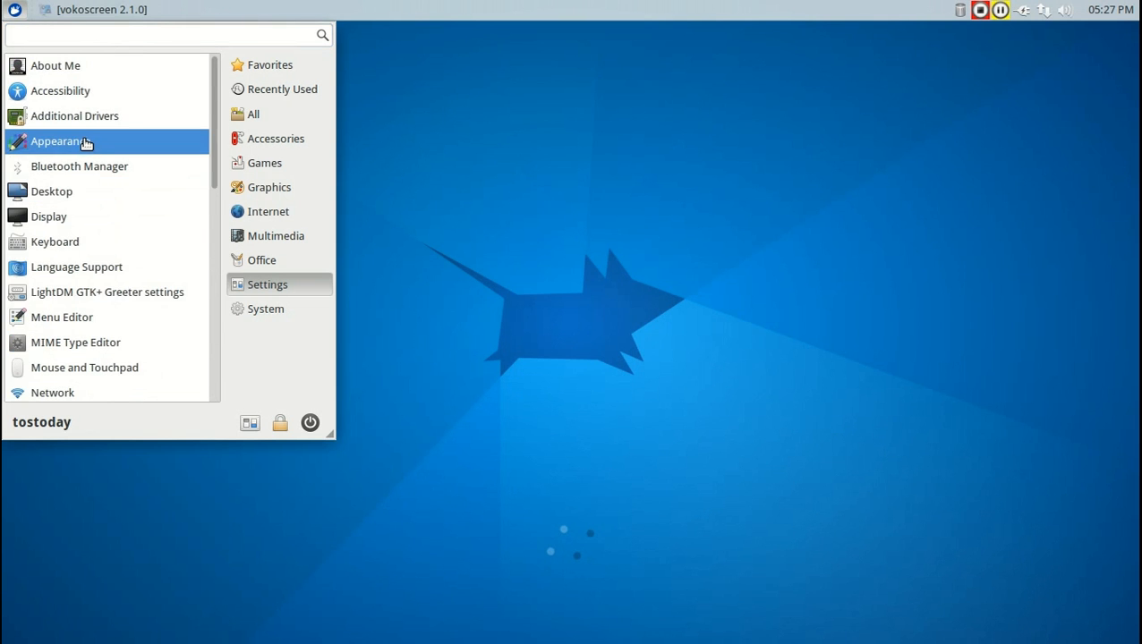
In Appearance, preview High Contrast, Numix and Raleigh styles, keep Greybird, and close
left_click(58, 140)
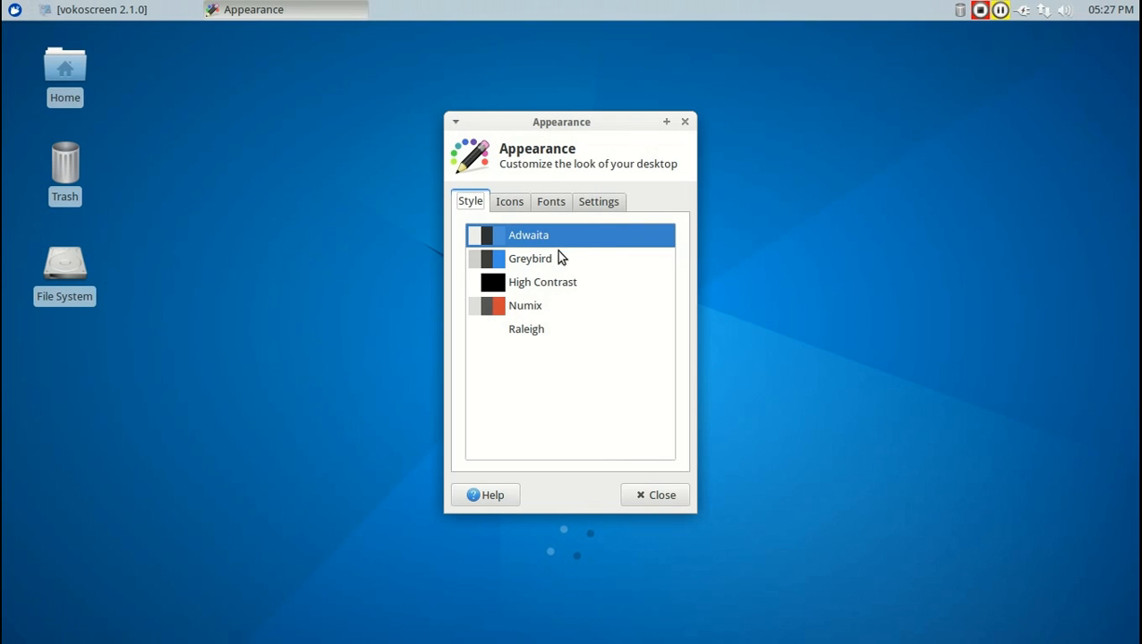
left_click(528, 257)
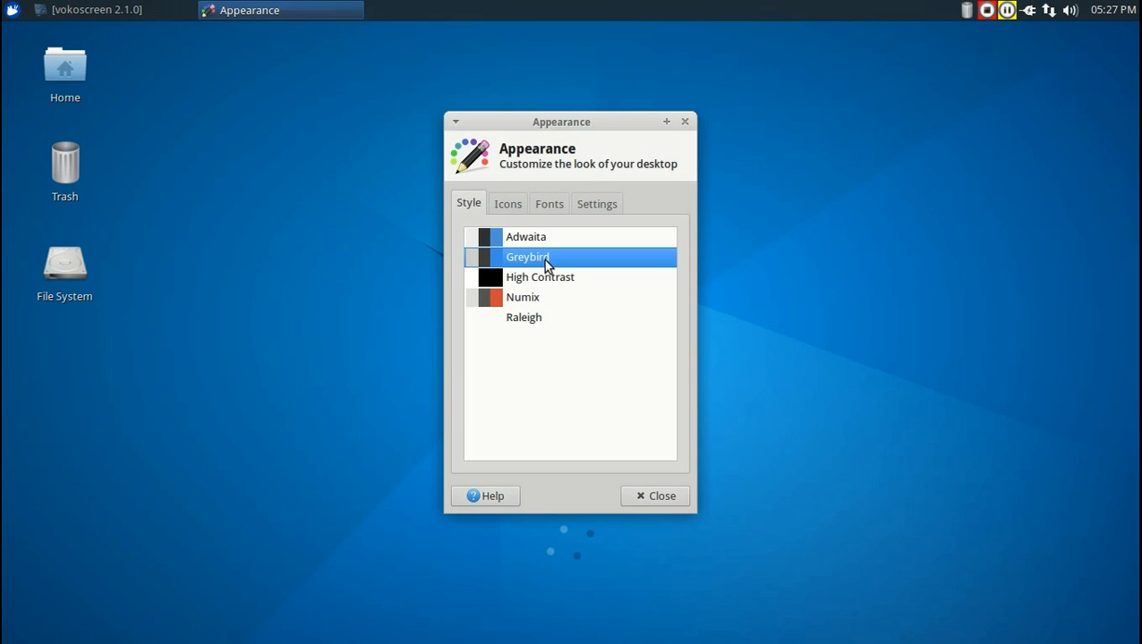
left_click(540, 276)
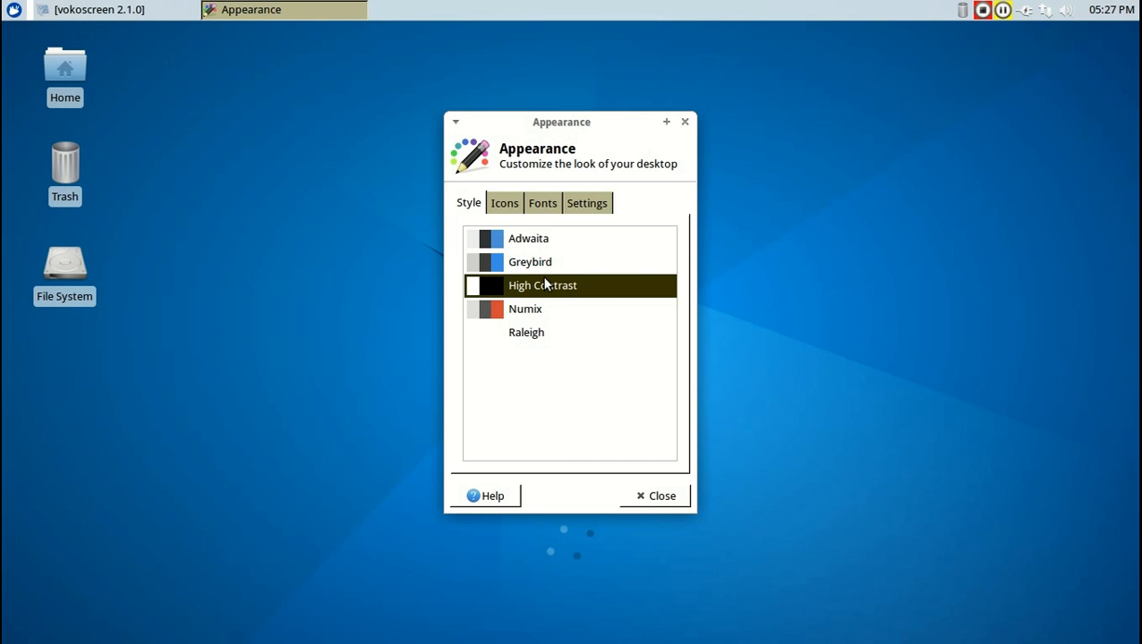
left_click(522, 293)
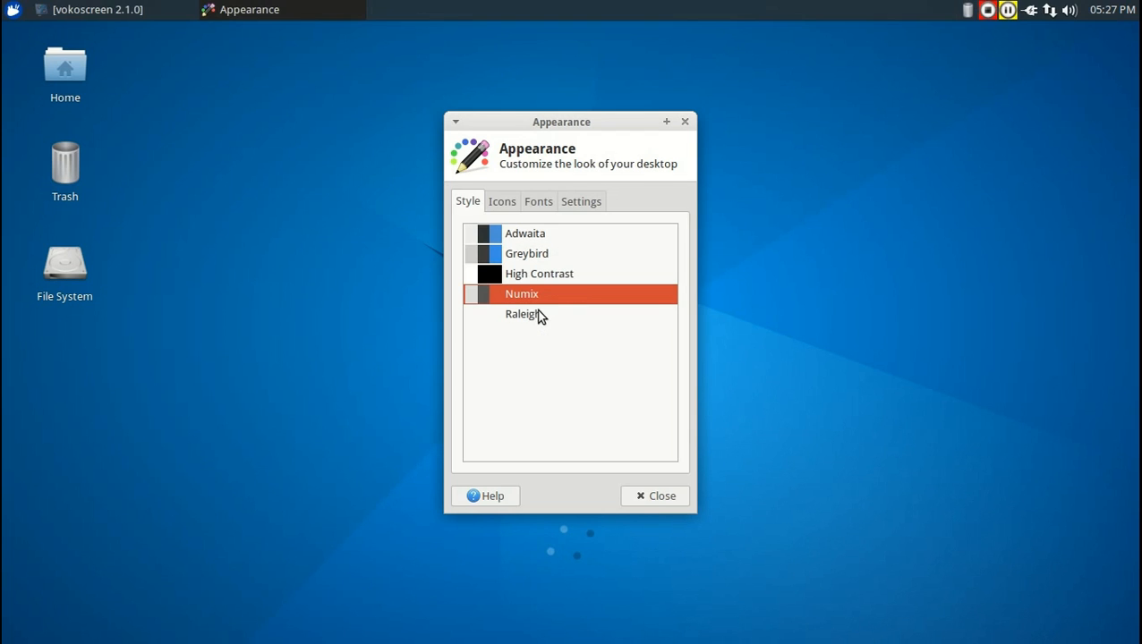
left_click(524, 314)
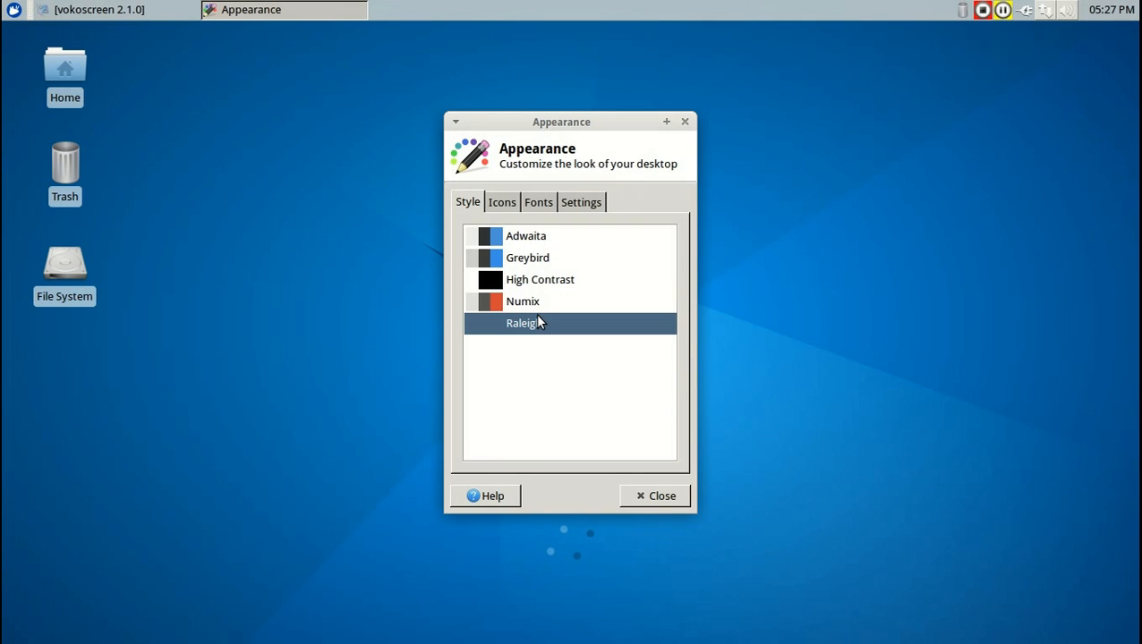
left_click(527, 257)
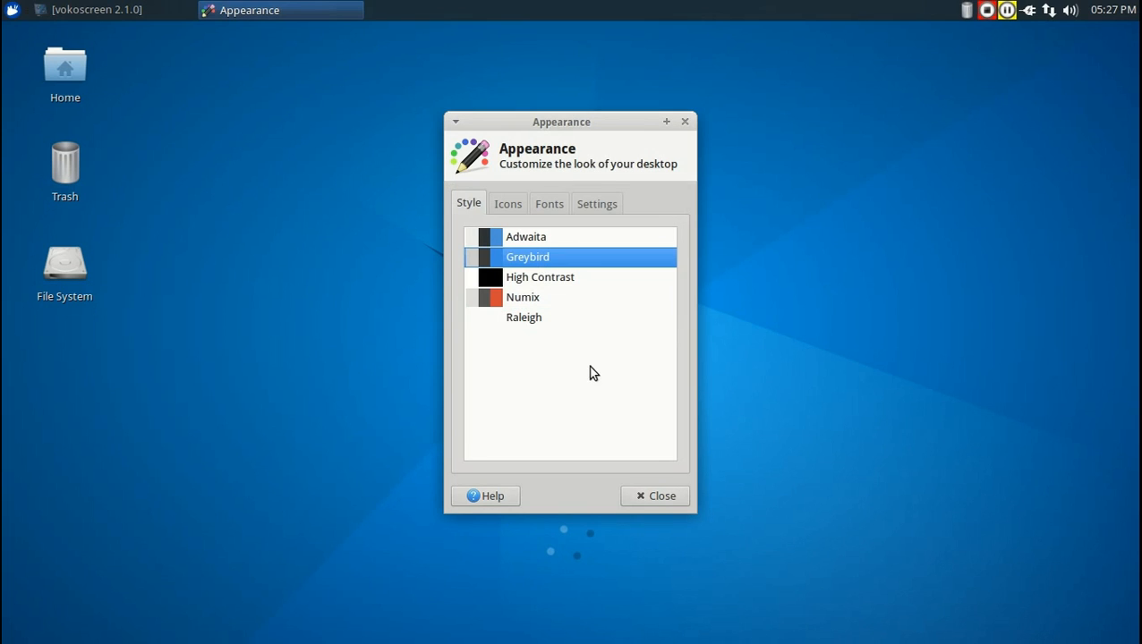
left_click(654, 496)
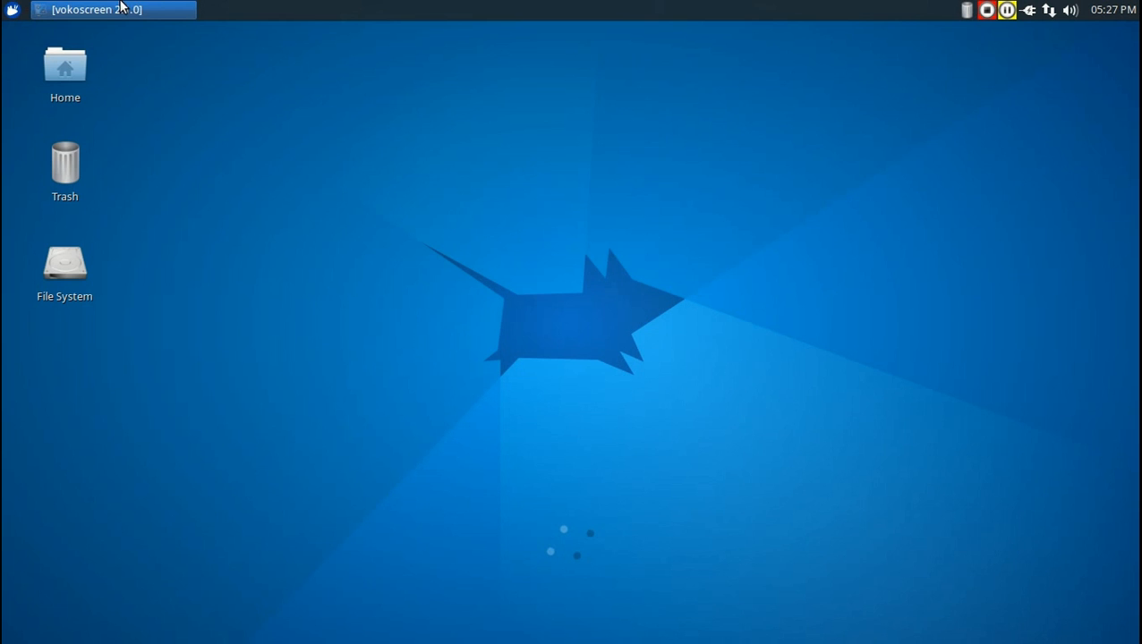
Search the Whisker menu for 'tas' to narrow results to Task Manager
left_click(13, 10)
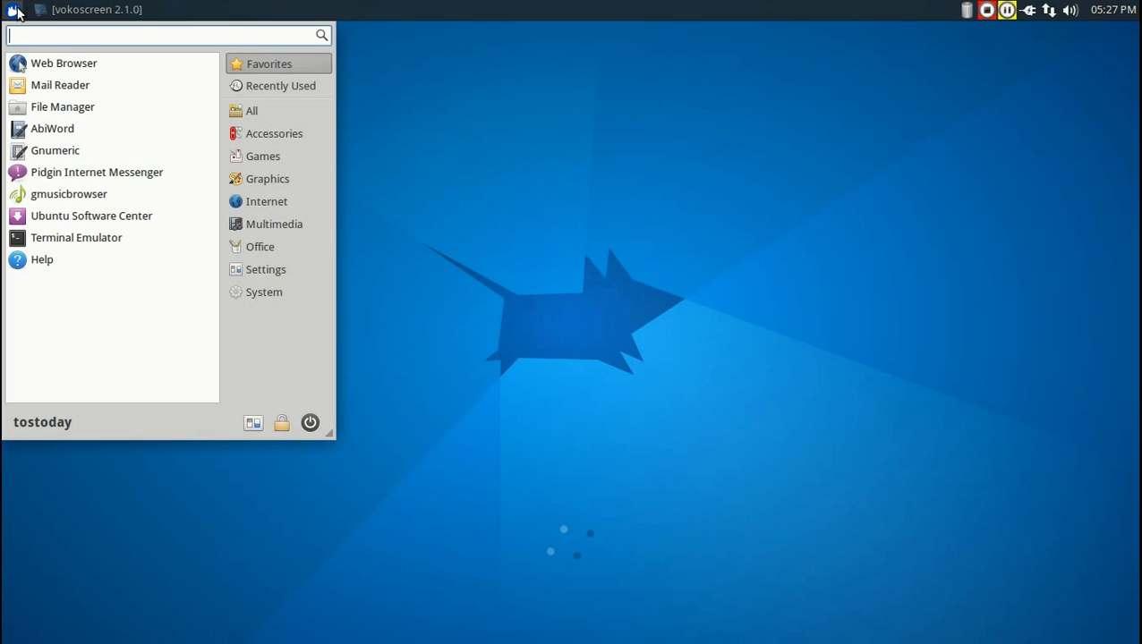
left_click(265, 293)
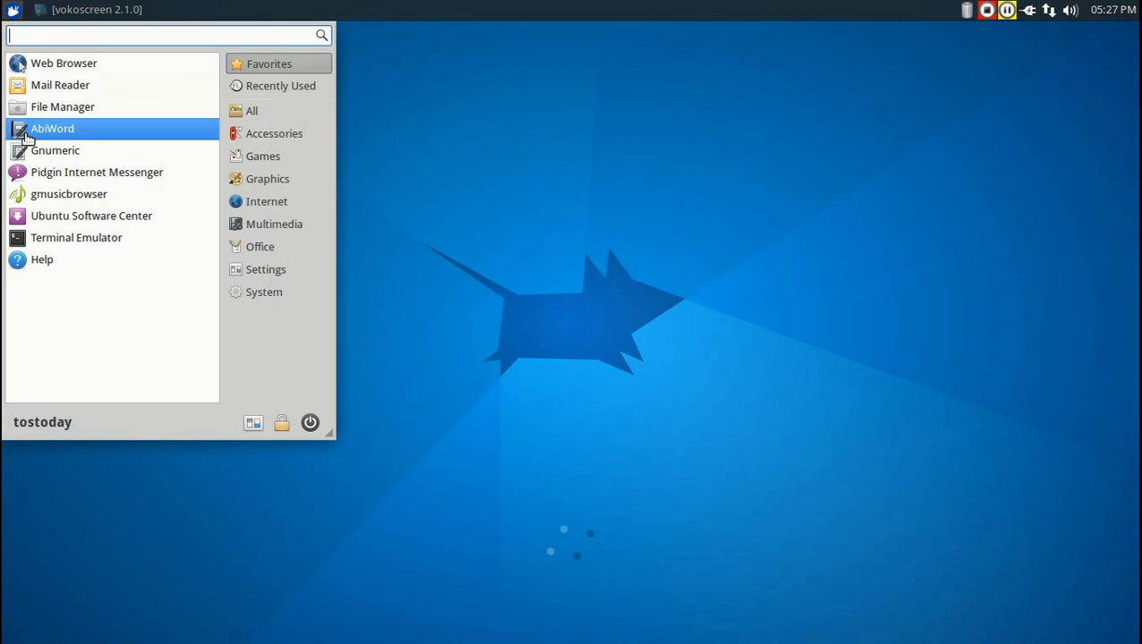
type("a")
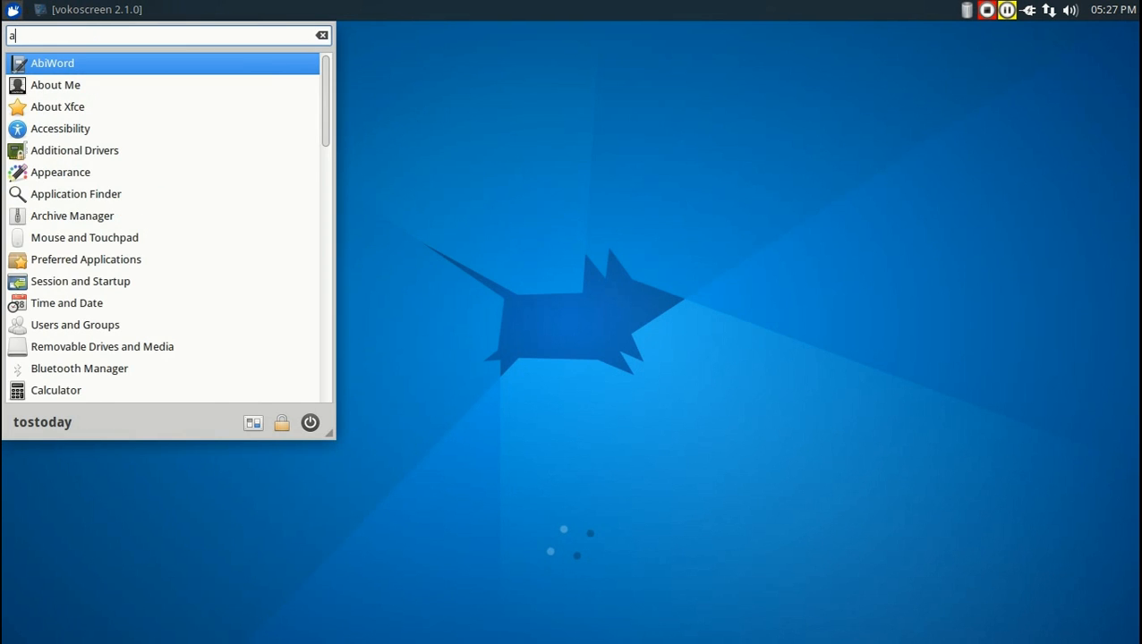
type("tas")
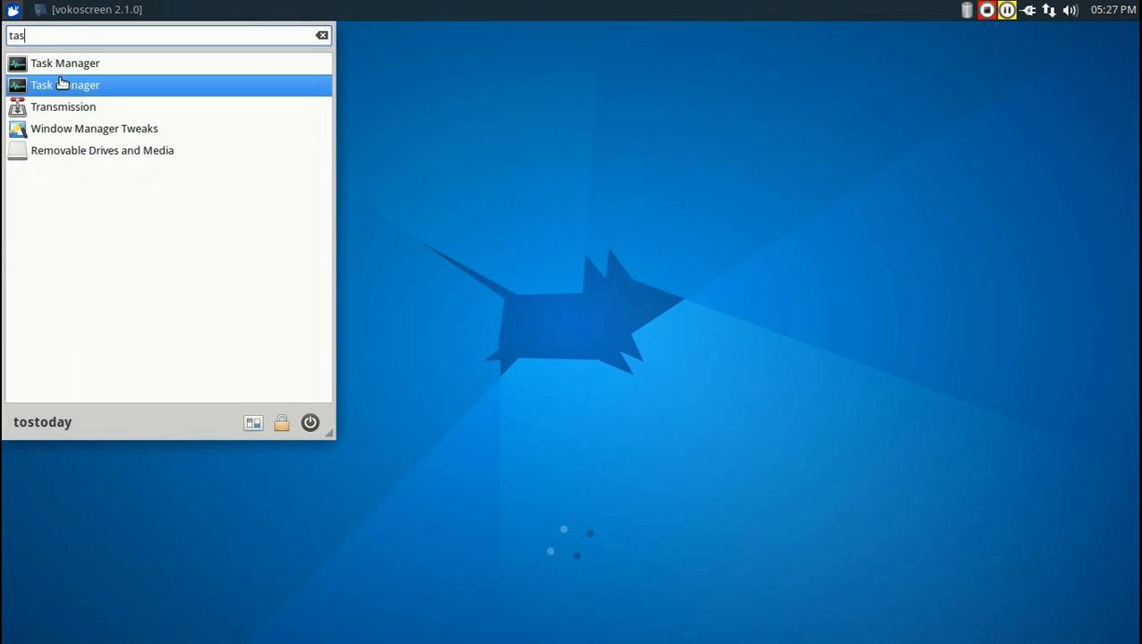
Launch LXTask, view its About dialog (version 0.1.6), dismiss it and quit the task manager
left_click(65, 84)
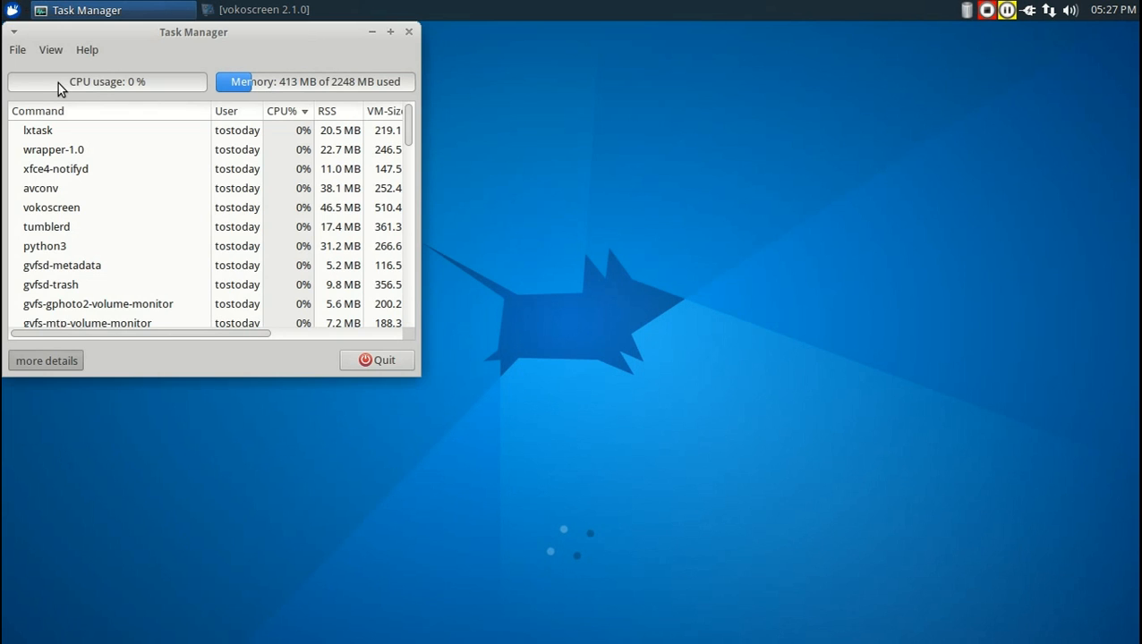
left_click(86, 49)
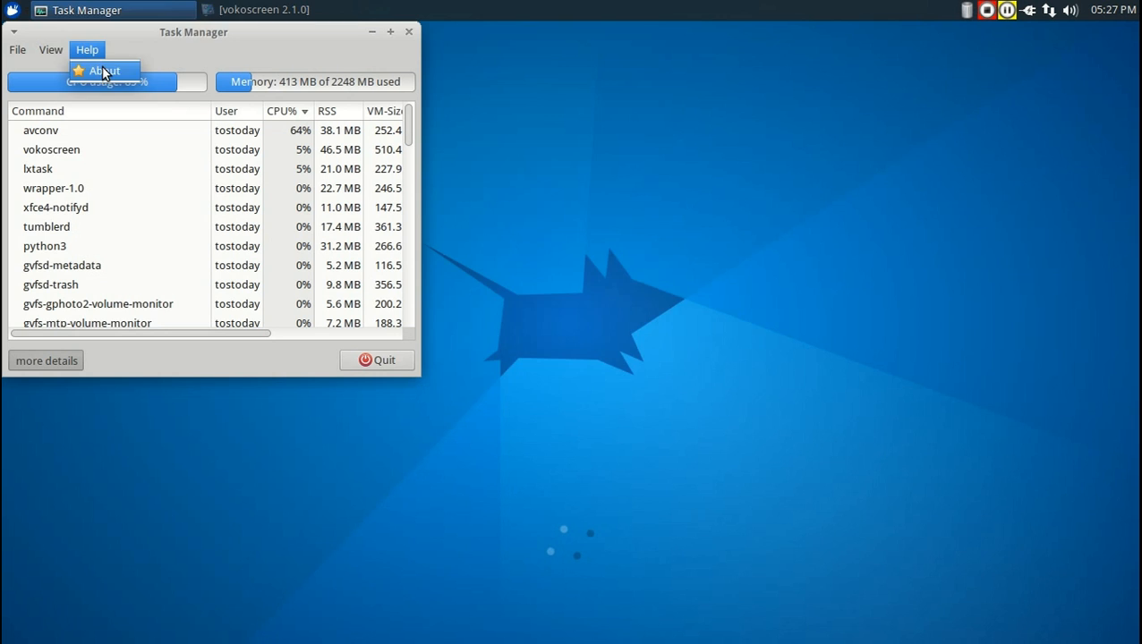
left_click(105, 71)
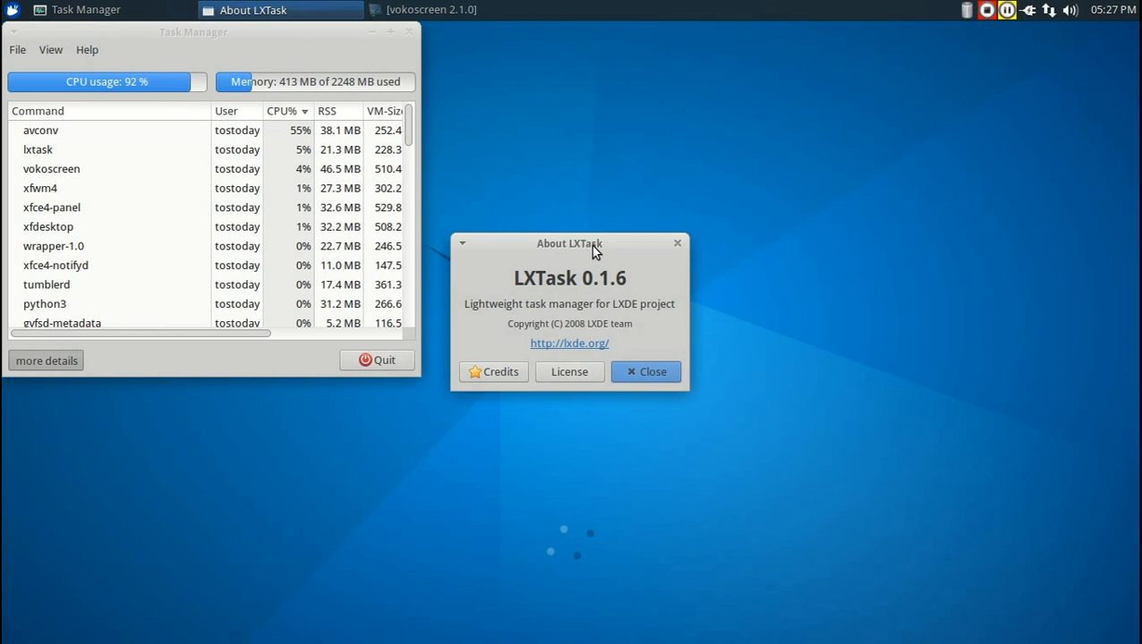
left_click(645, 372)
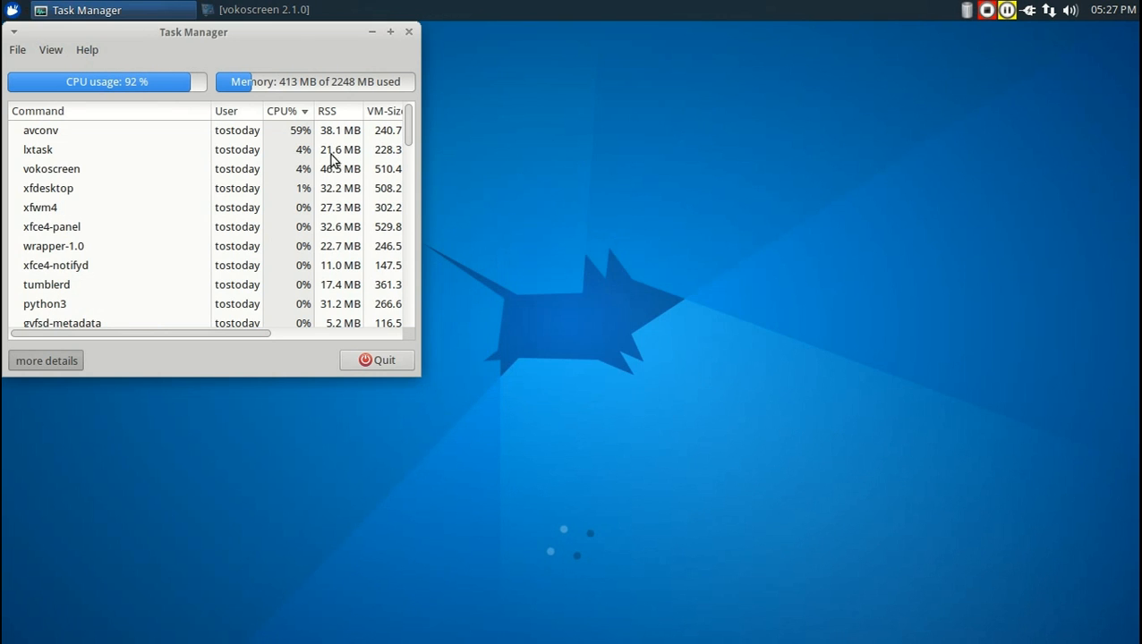
left_click_drag(193, 32, 407, 96)
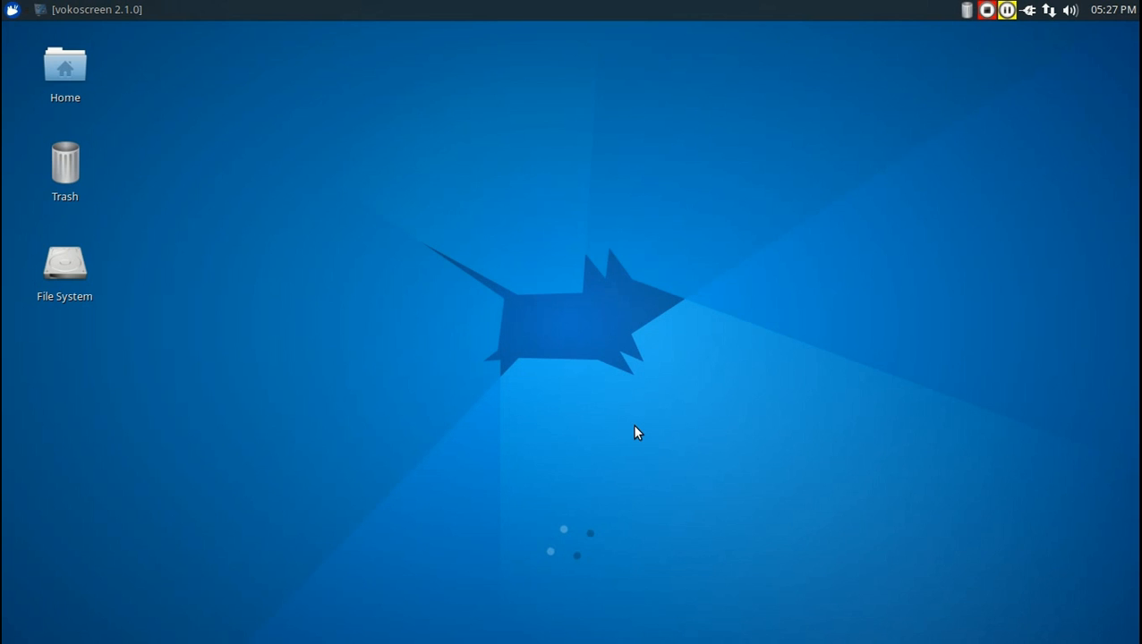
mouse_move(1083, 103)
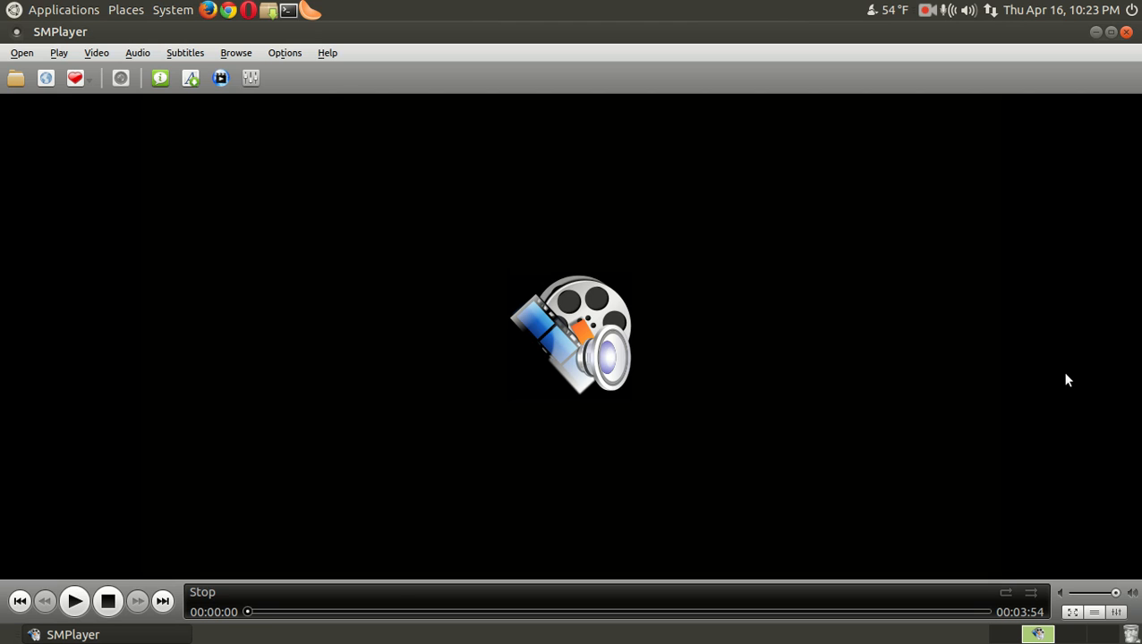
Close the SMPlayer window, returning to the Ubuntu MATE desktop
left_click(1096, 31)
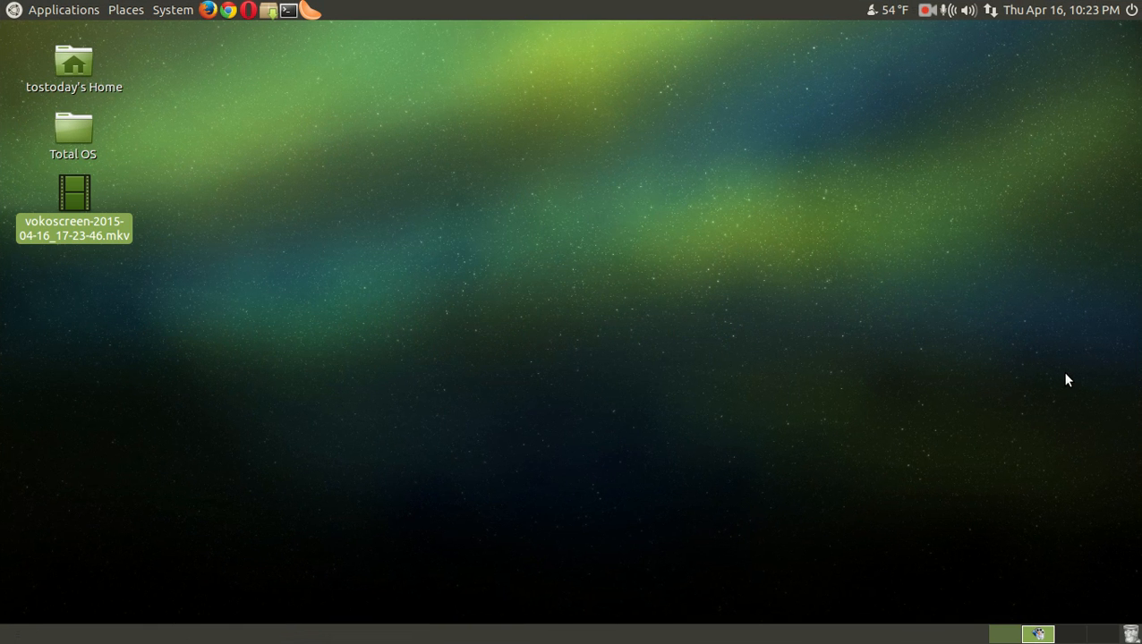
mouse_move(771, 274)
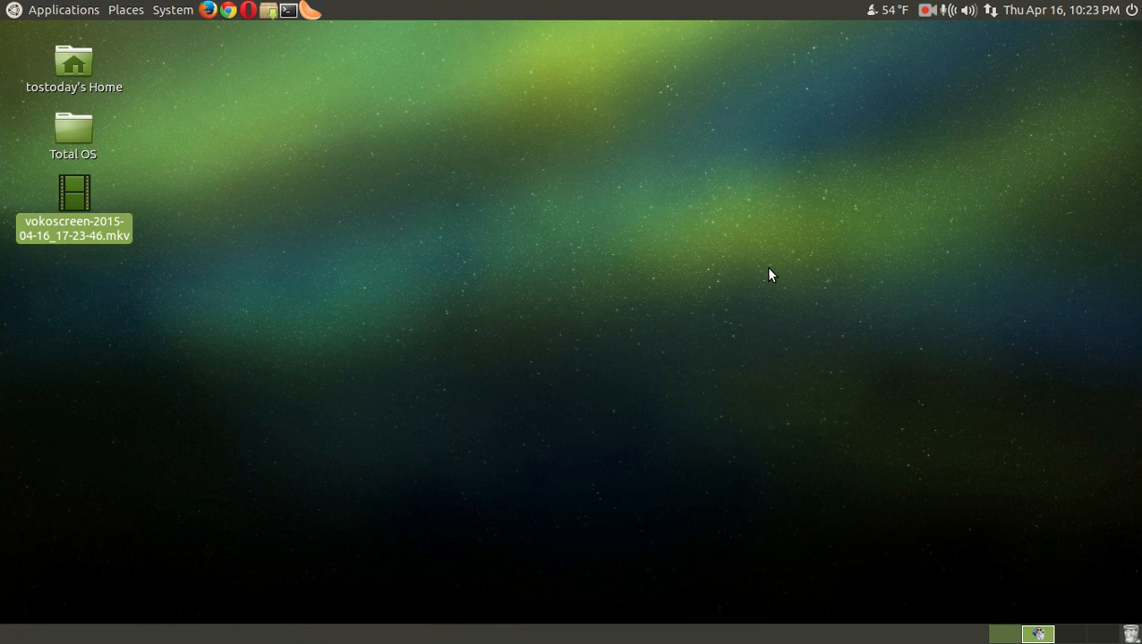